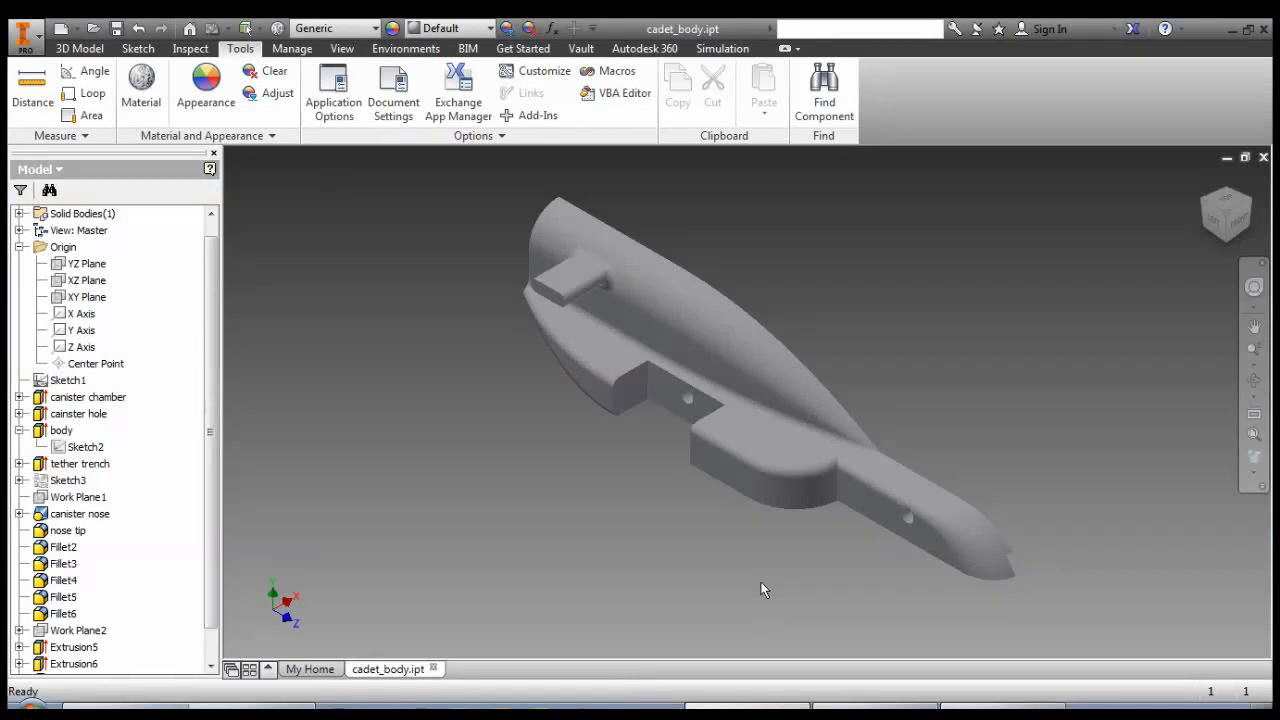
mouse_move(766, 577)
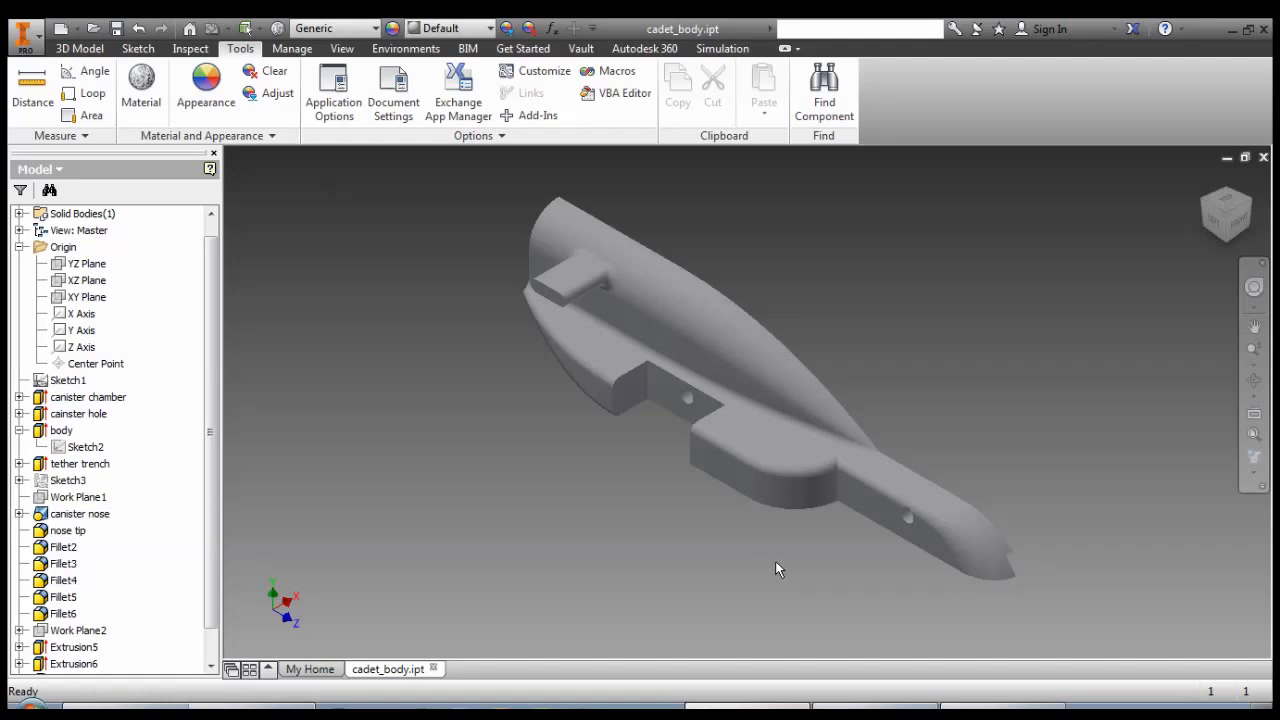
mouse_move(785, 571)
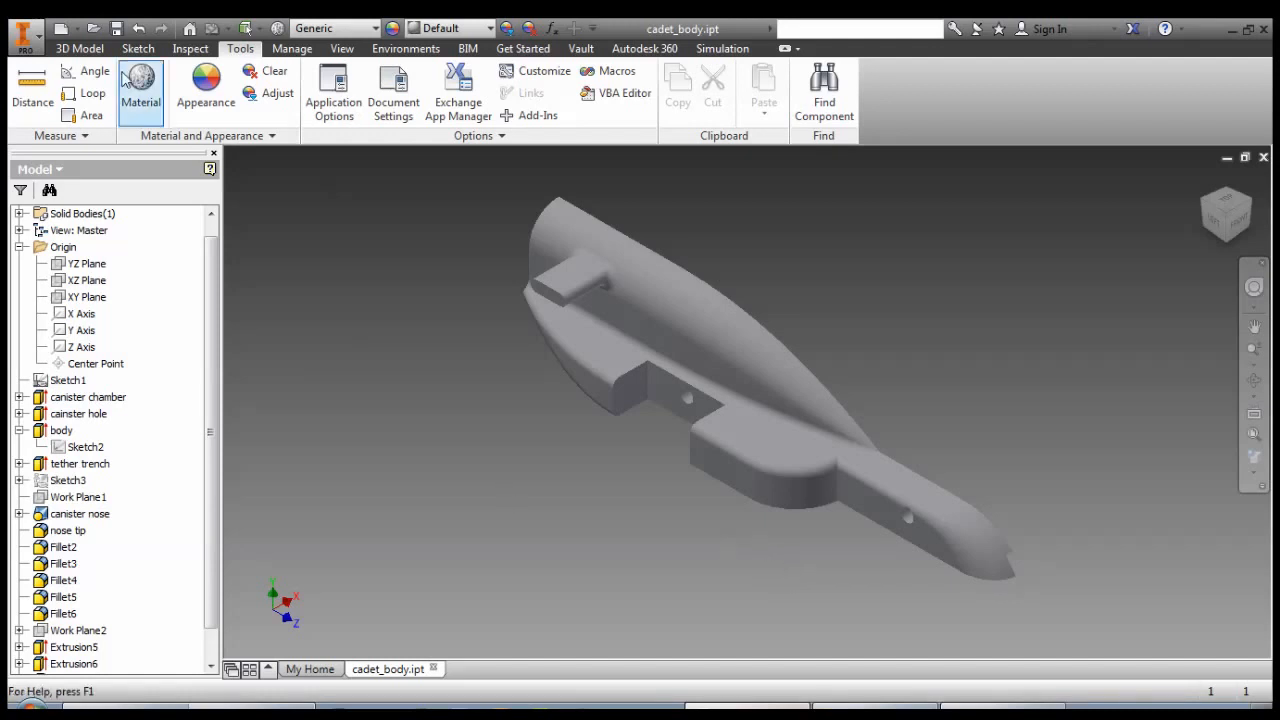
- Switch the ribbon to the 3D Model tab for the open cadet_body part
click(79, 48)
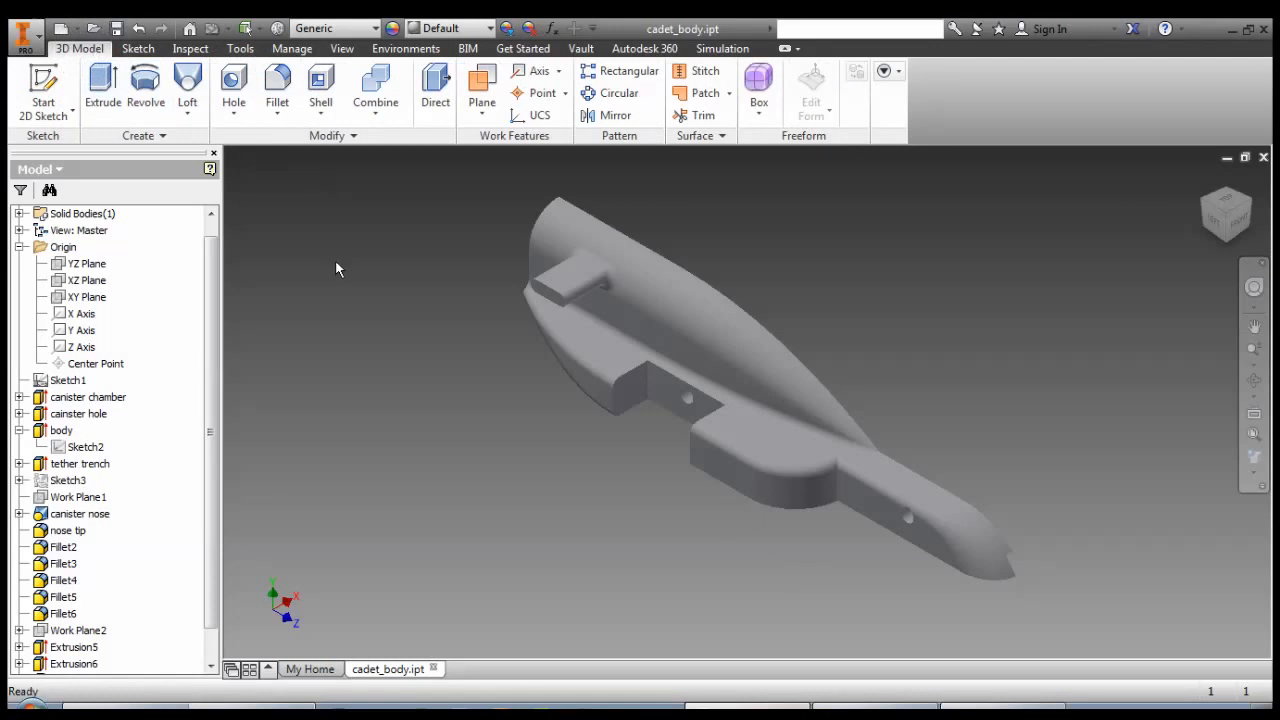
mouse_move(505, 163)
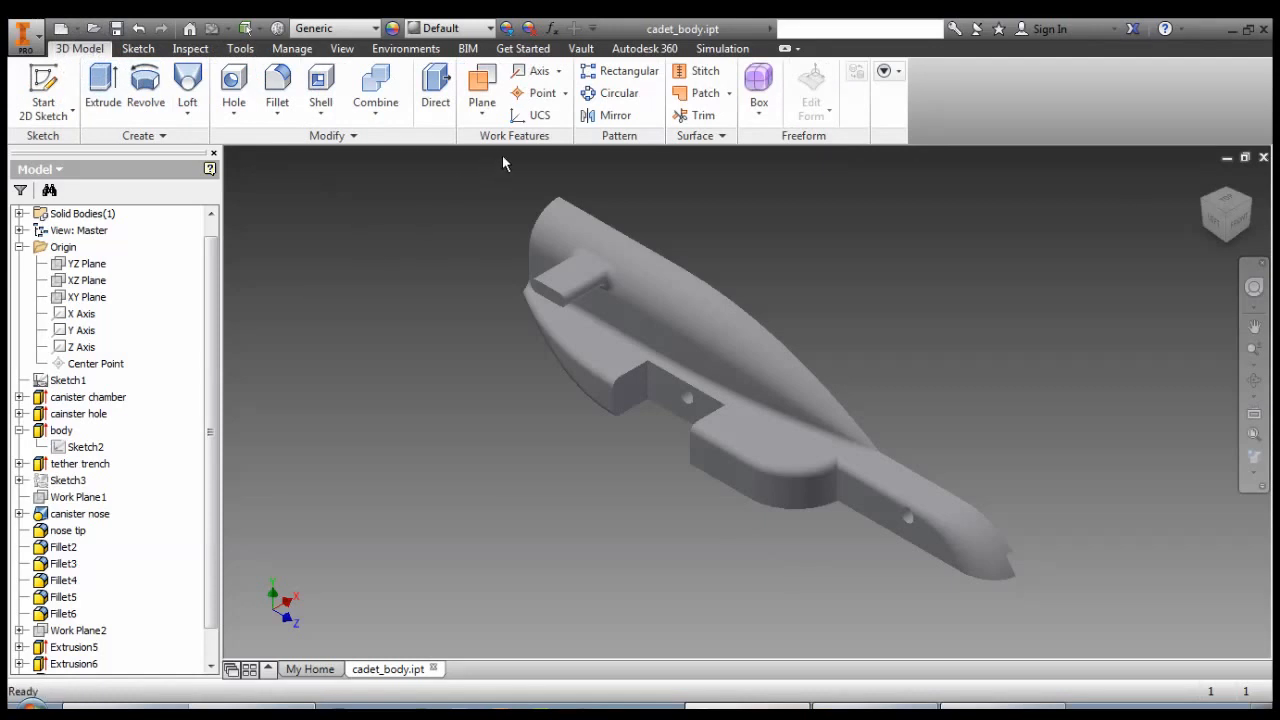
- Mirror the whole solid body of the cadet car across the YZ Plane
click(615, 115)
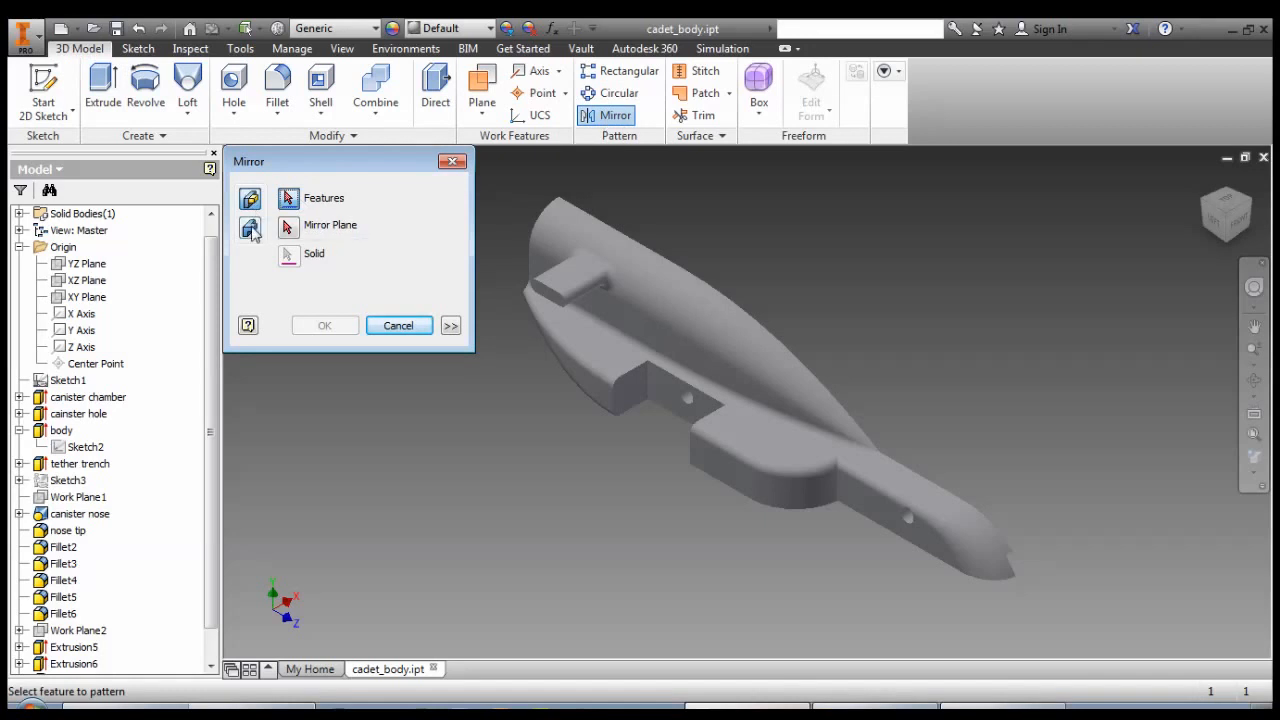
click(250, 230)
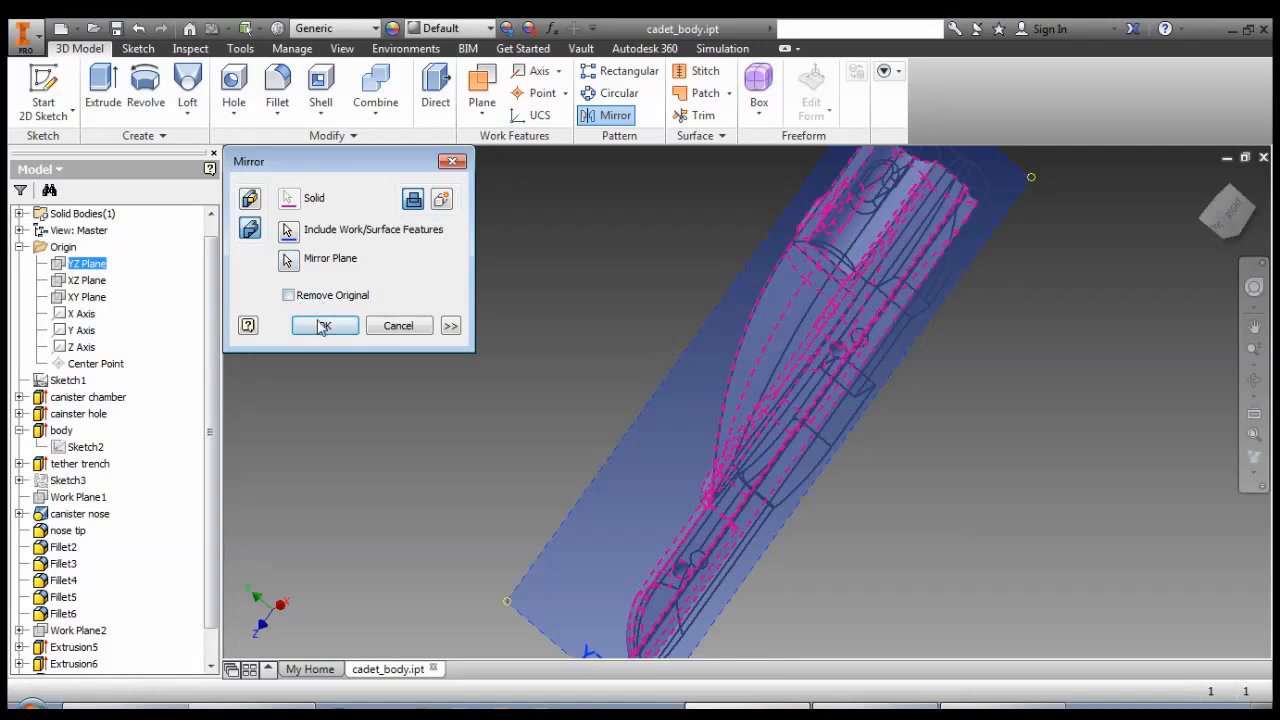
click(324, 325)
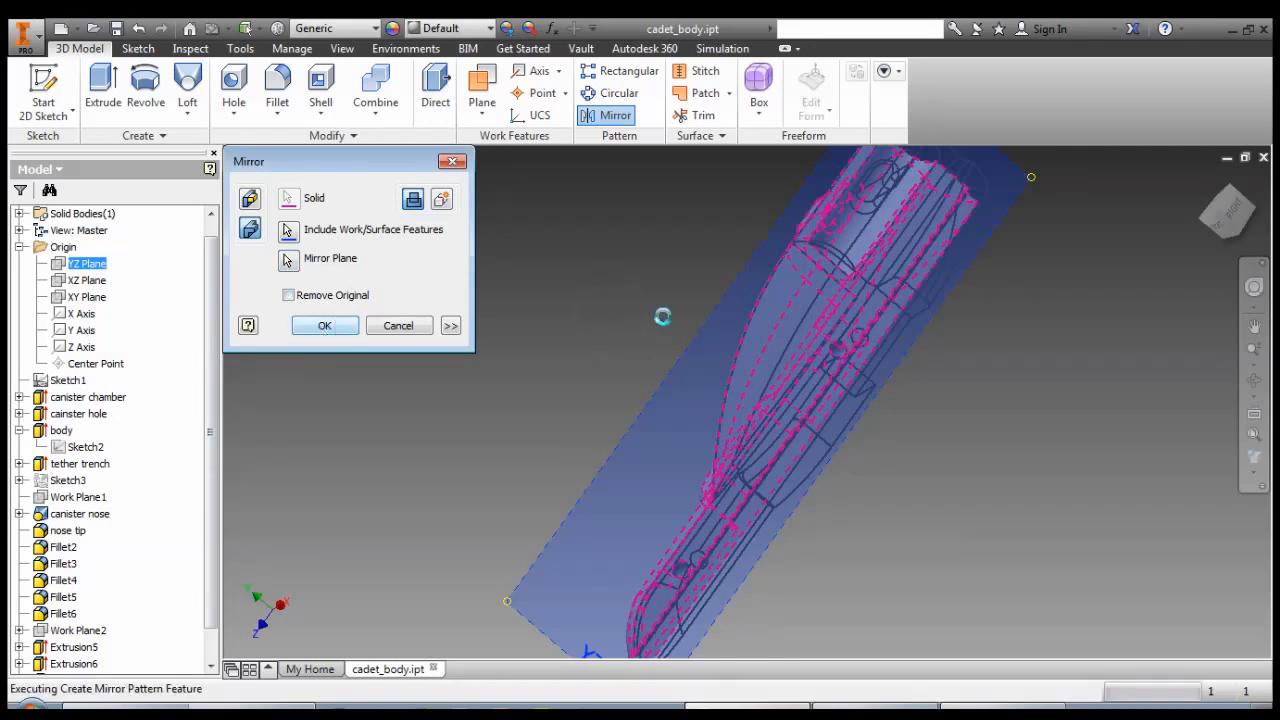
click(324, 325)
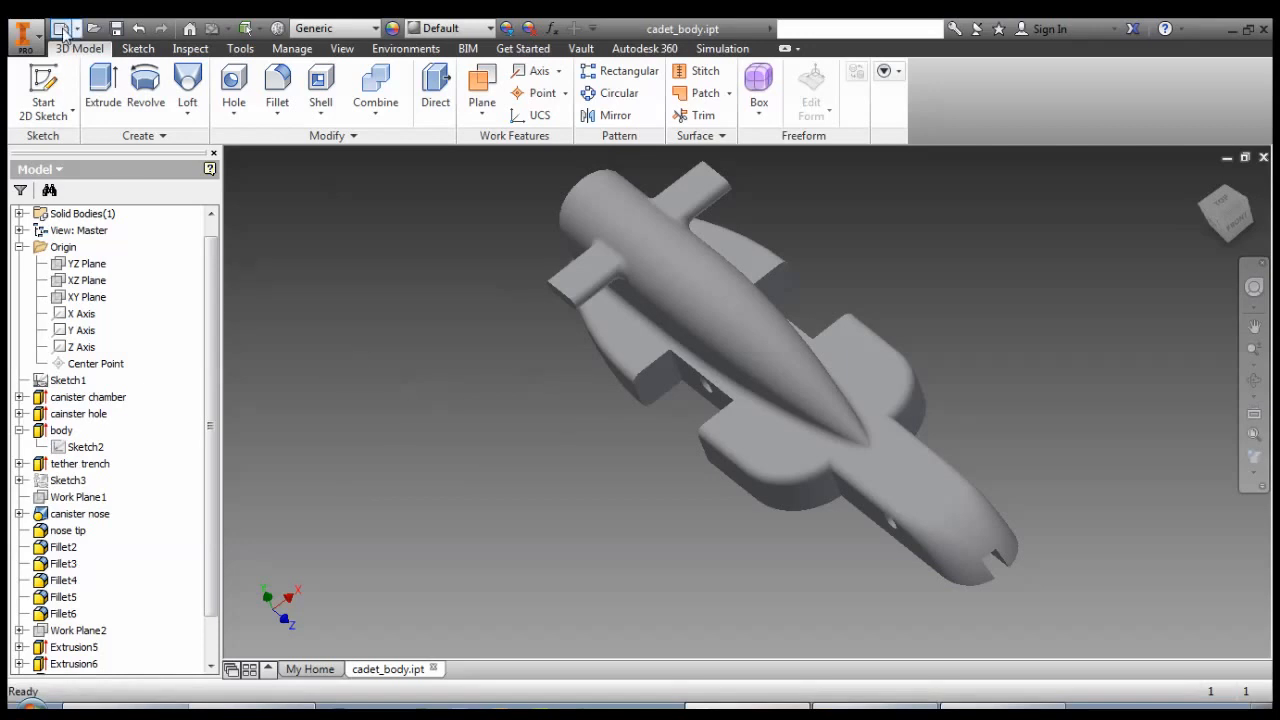
- Create a new assembly from the Metric Standard (mm).iam template
click(64, 28)
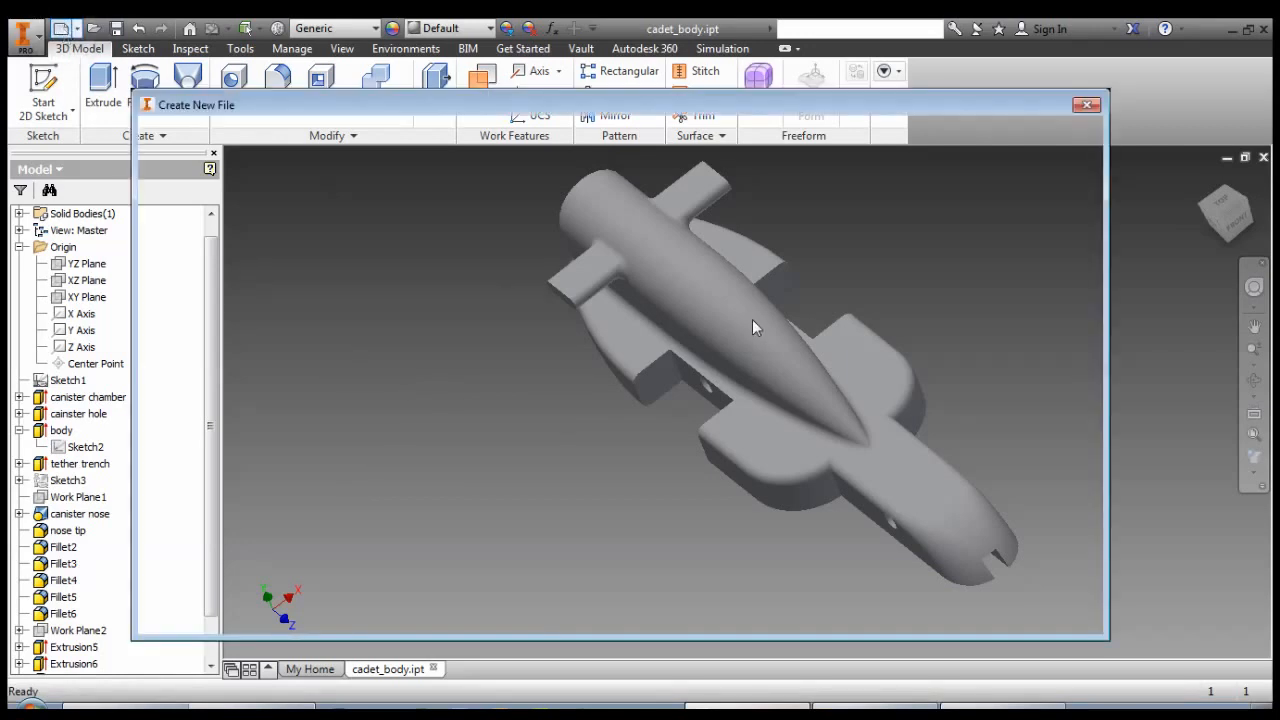
click(214, 186)
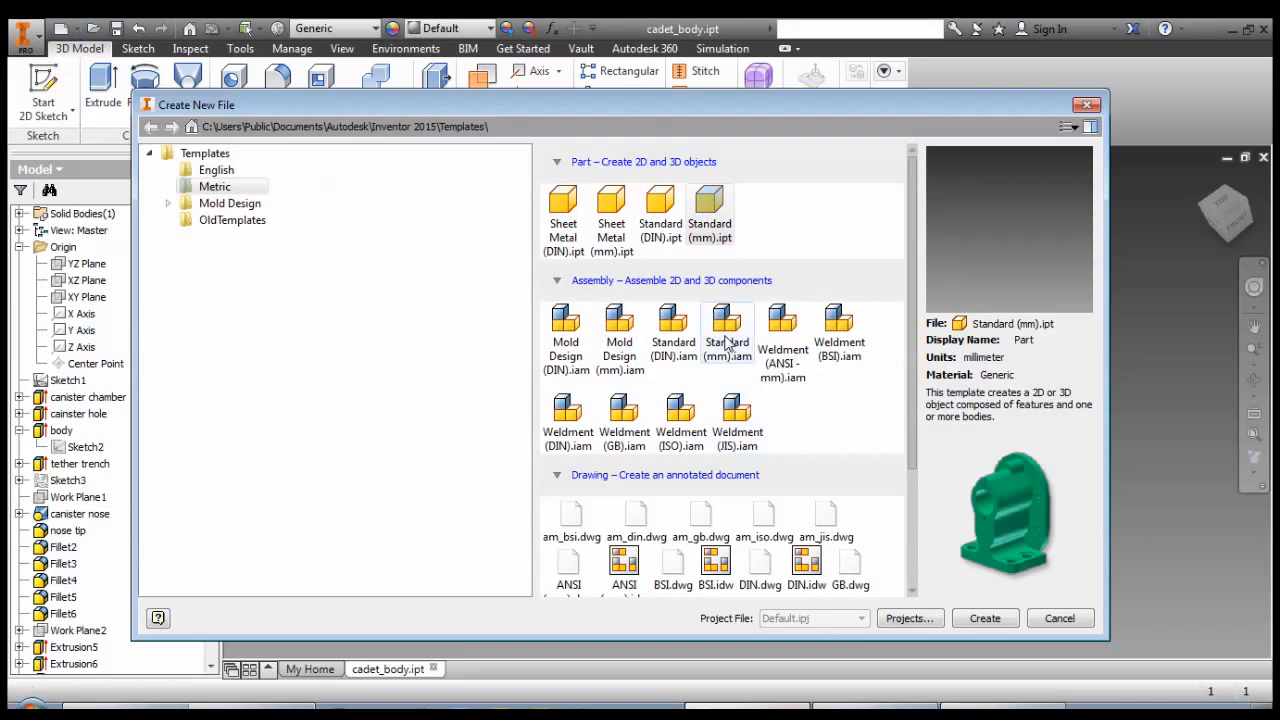
click(727, 325)
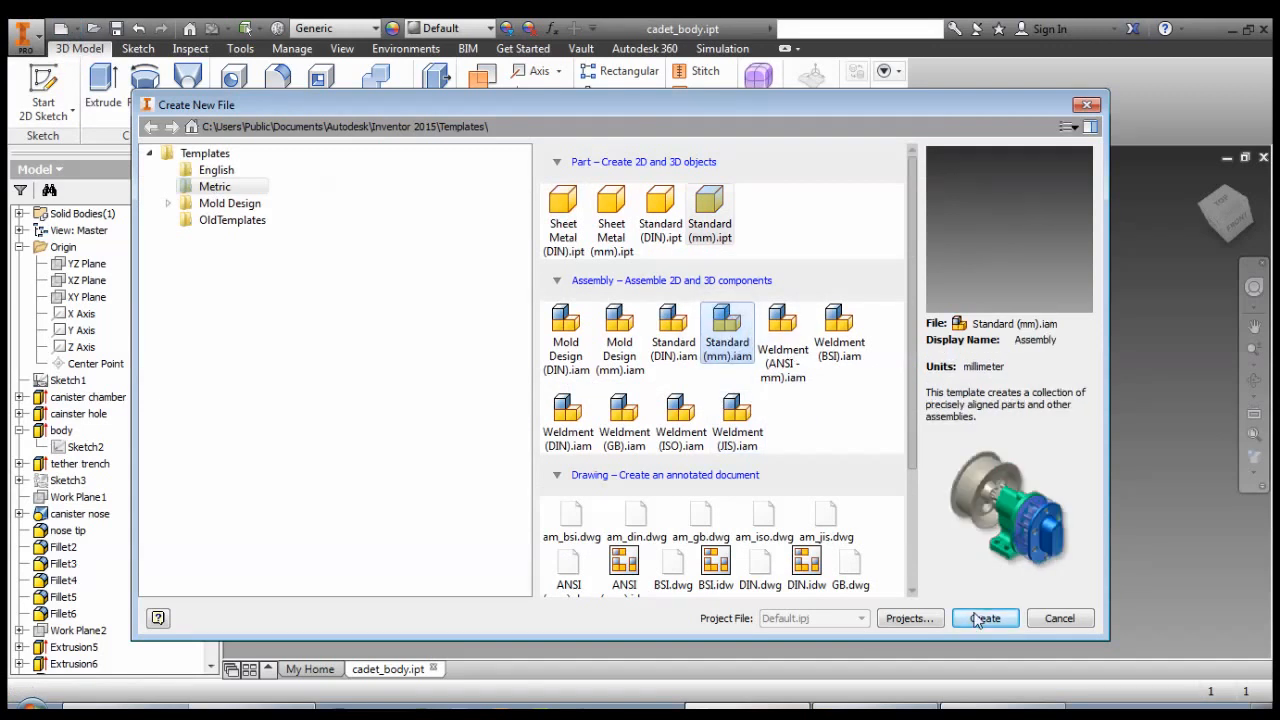
click(984, 618)
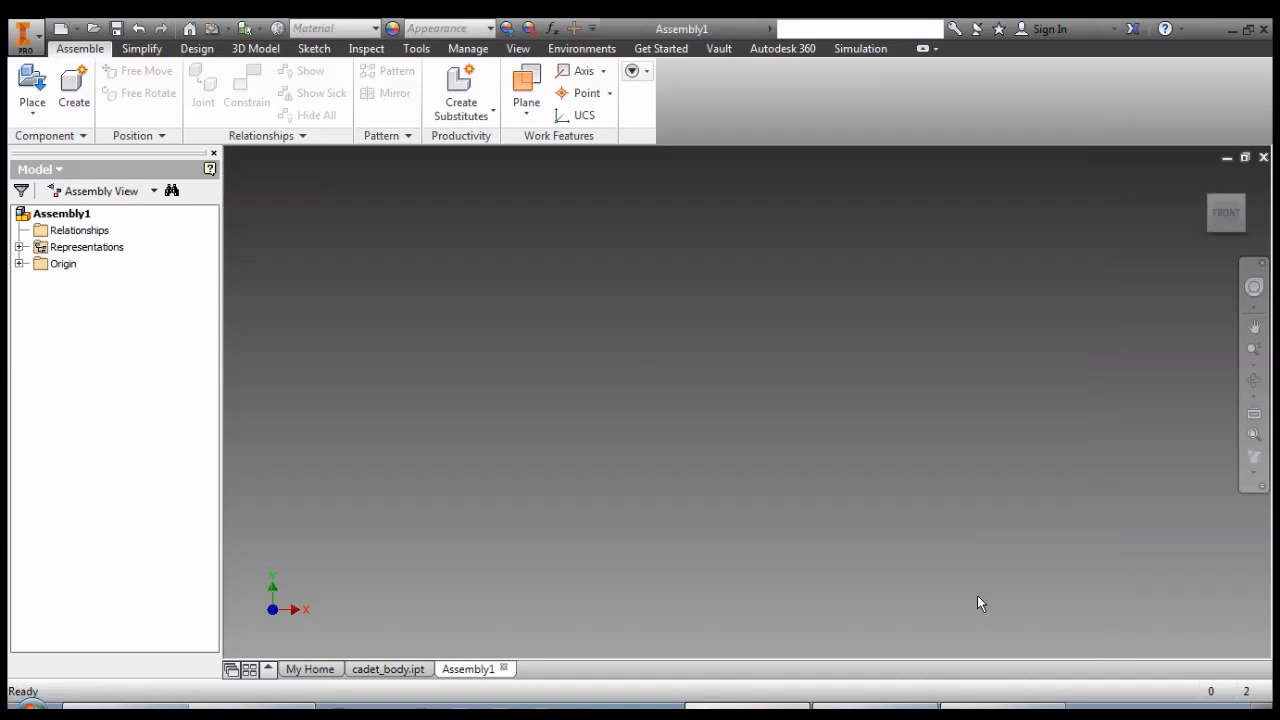
mouse_move(600, 380)
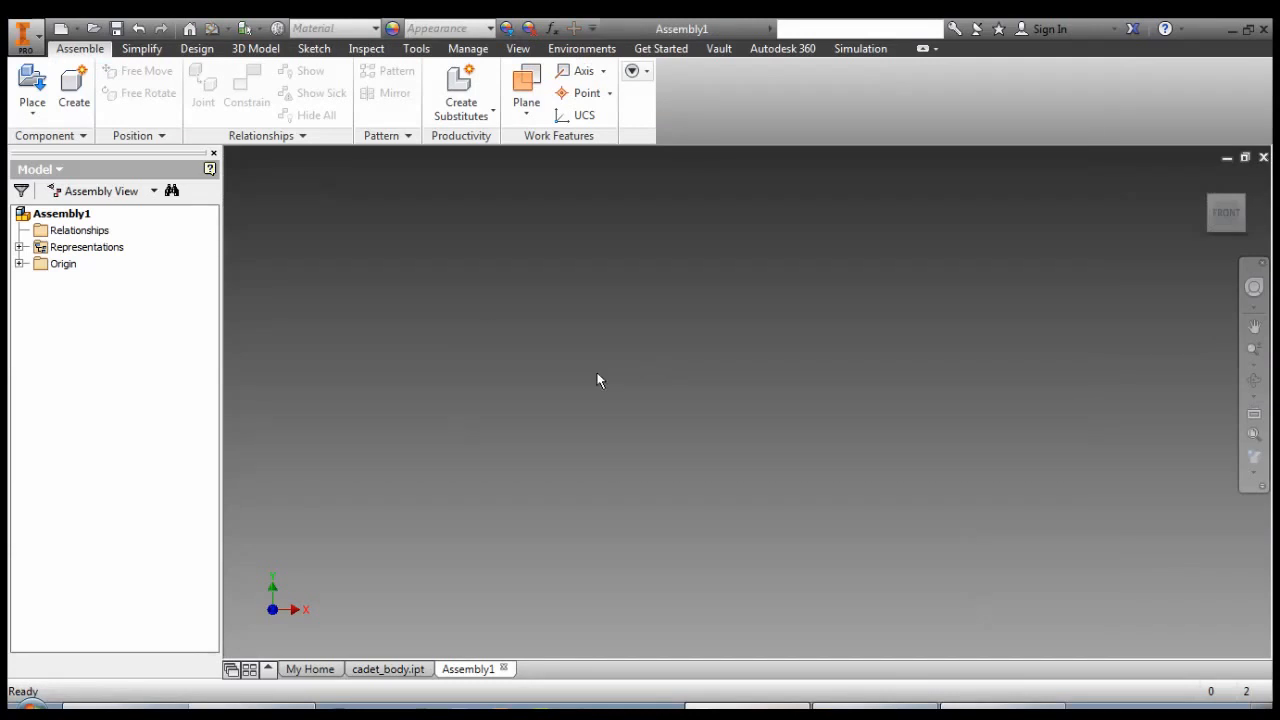
mouse_move(32, 85)
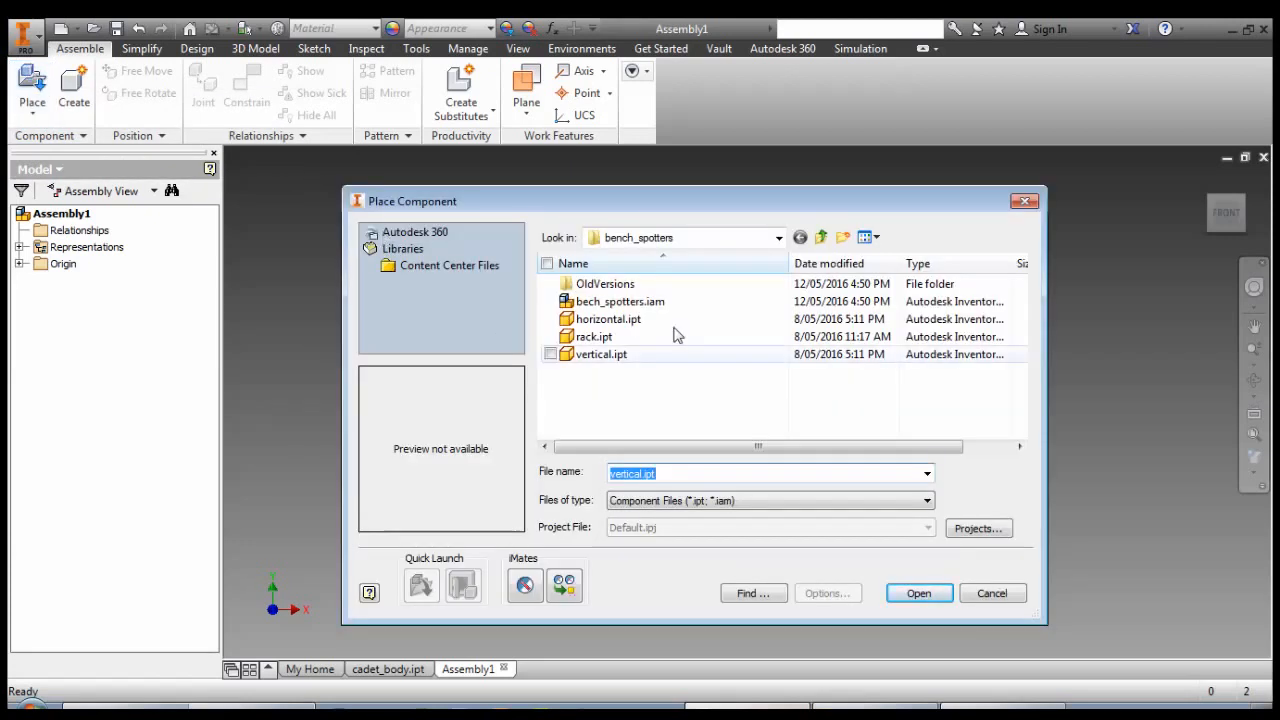
- Place cadet_body.ipt from F1inSchools grounded at the assembly origin
click(821, 237)
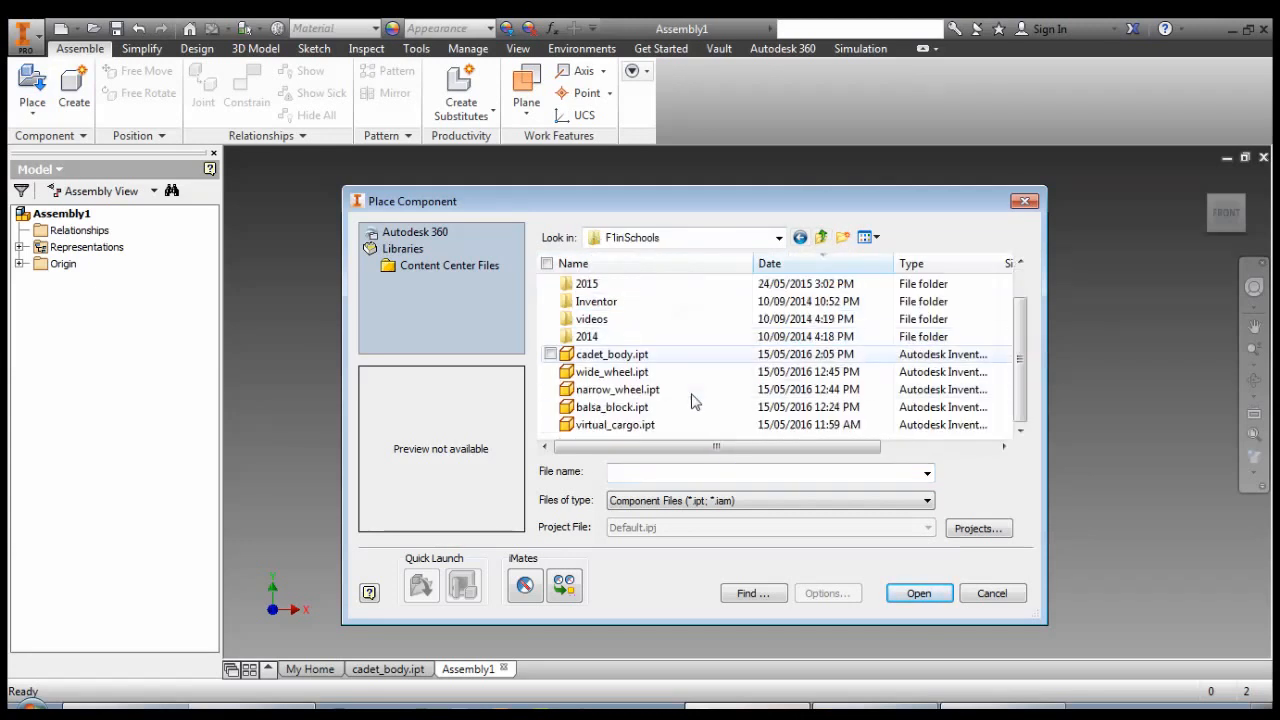
click(612, 354)
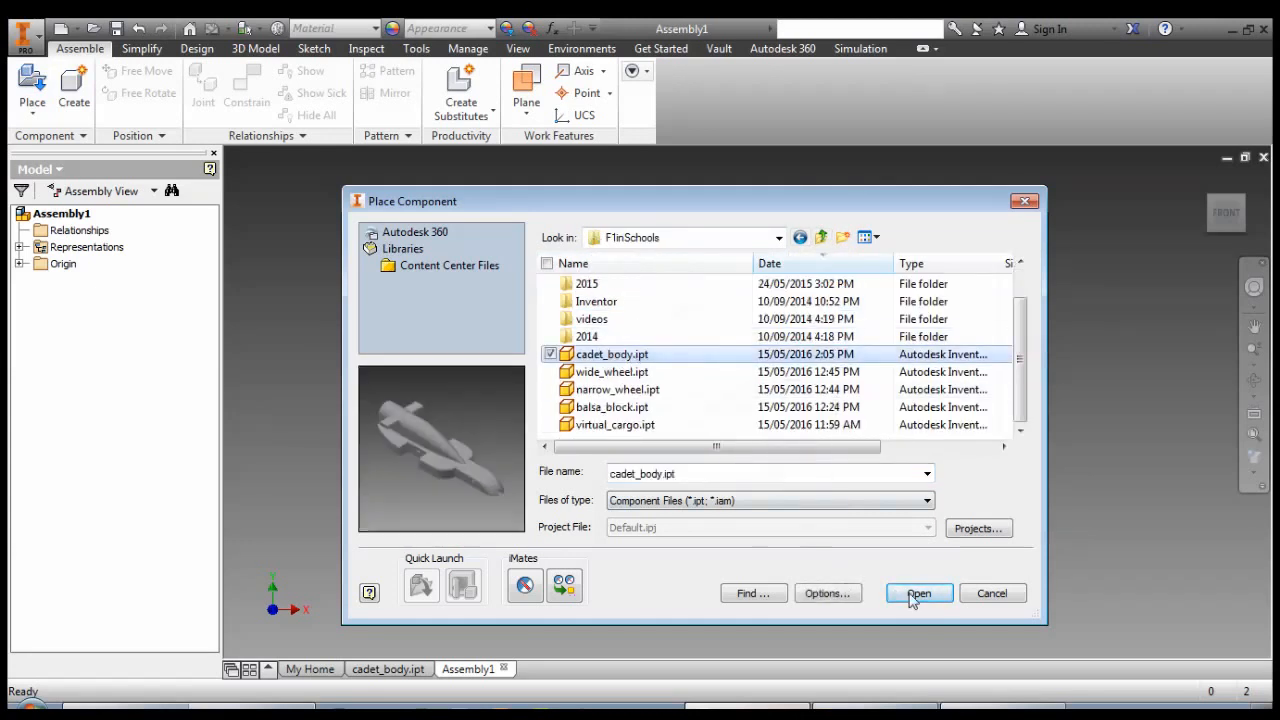
click(918, 593)
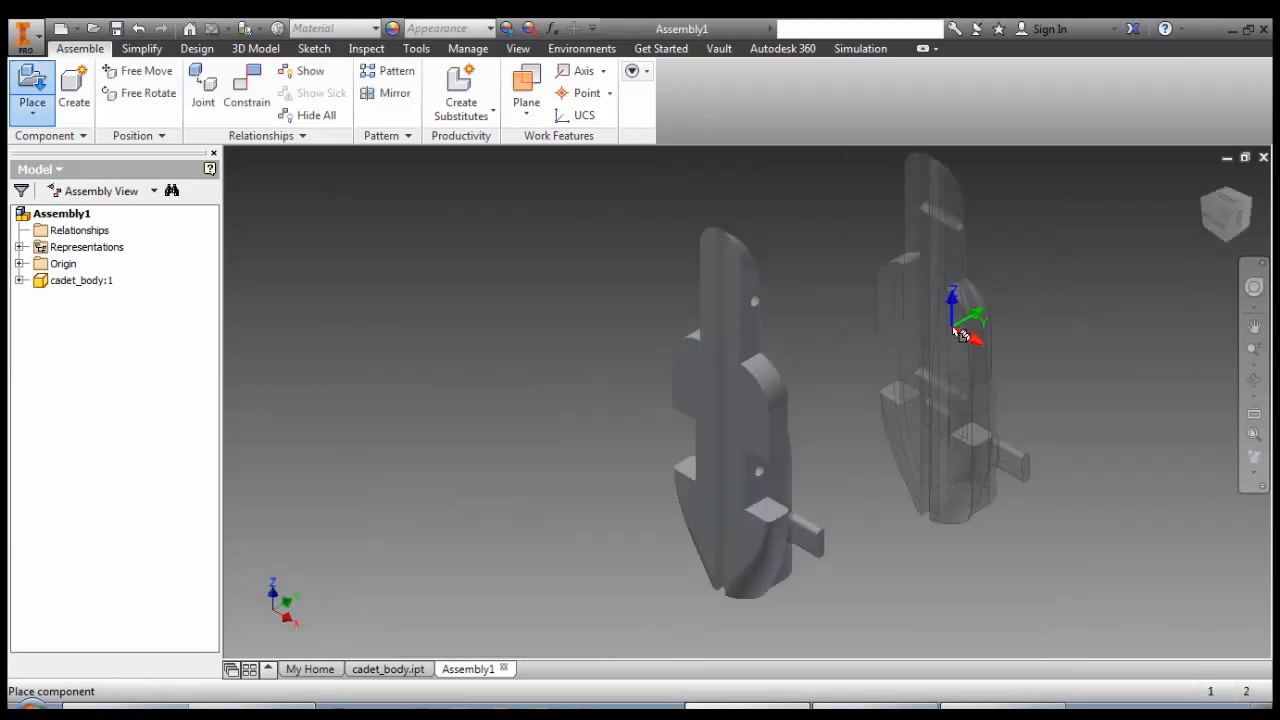
right_click(960, 330)
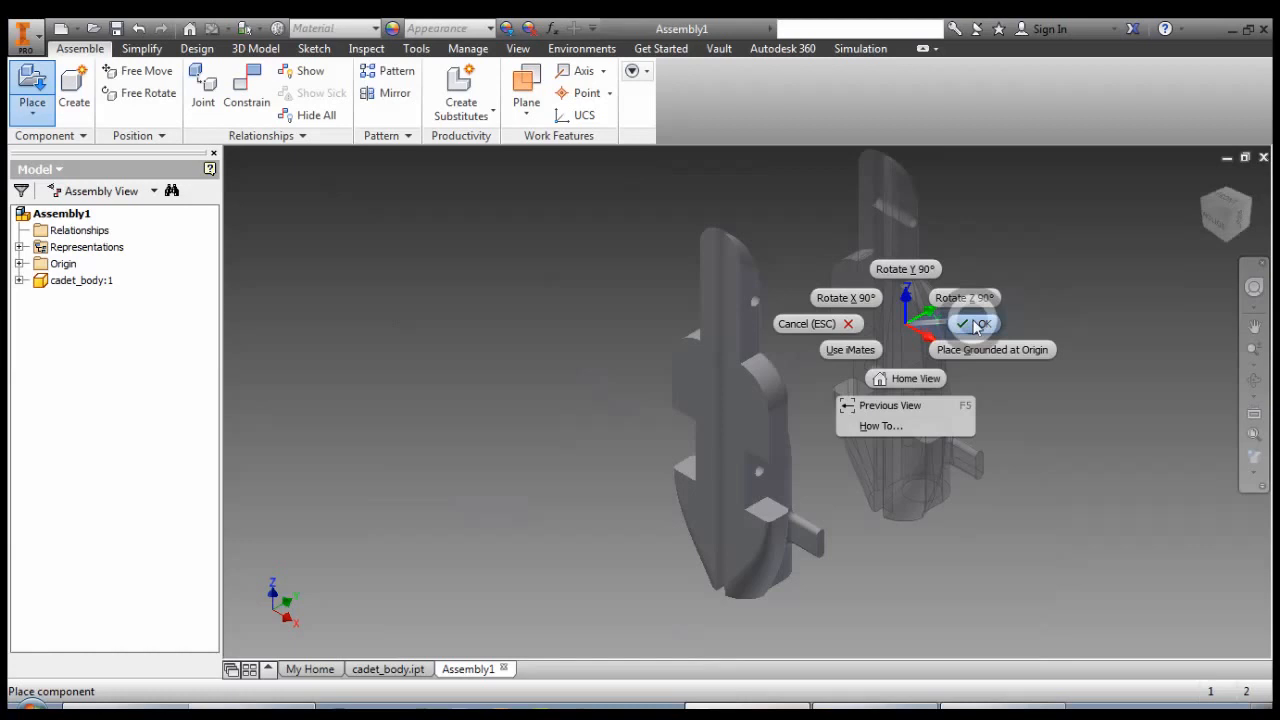
click(975, 323)
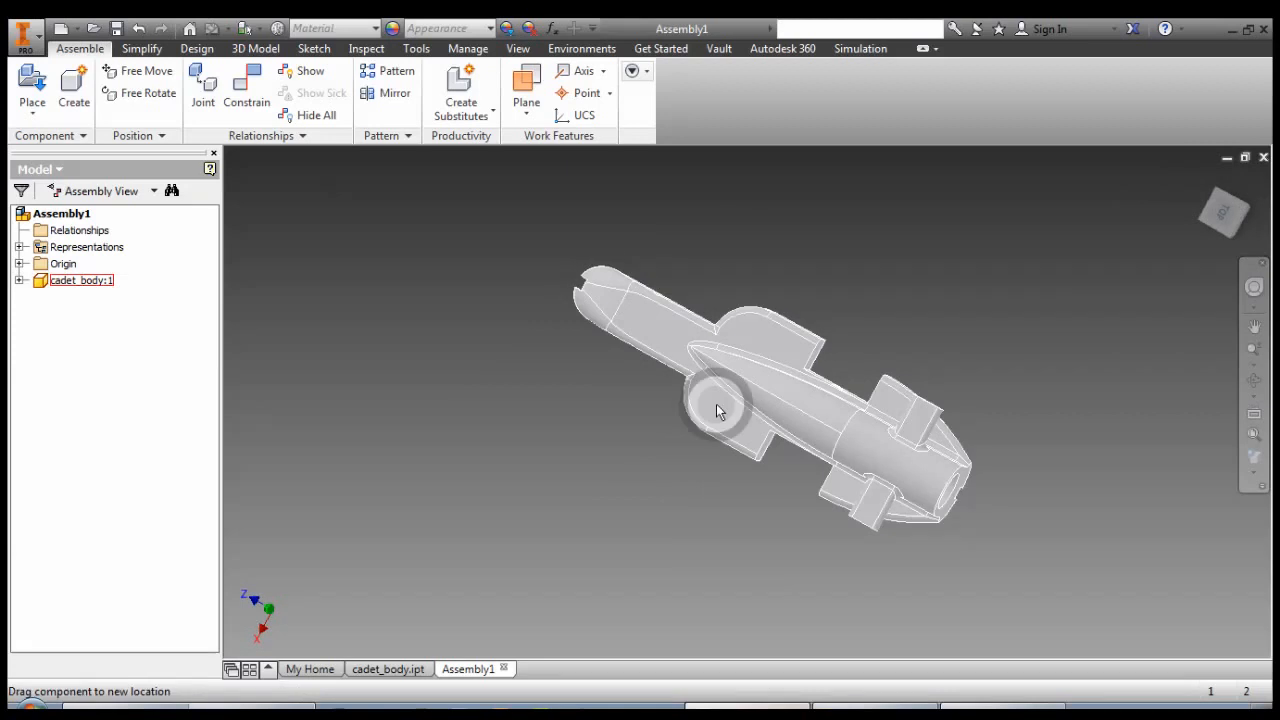
click(720, 410)
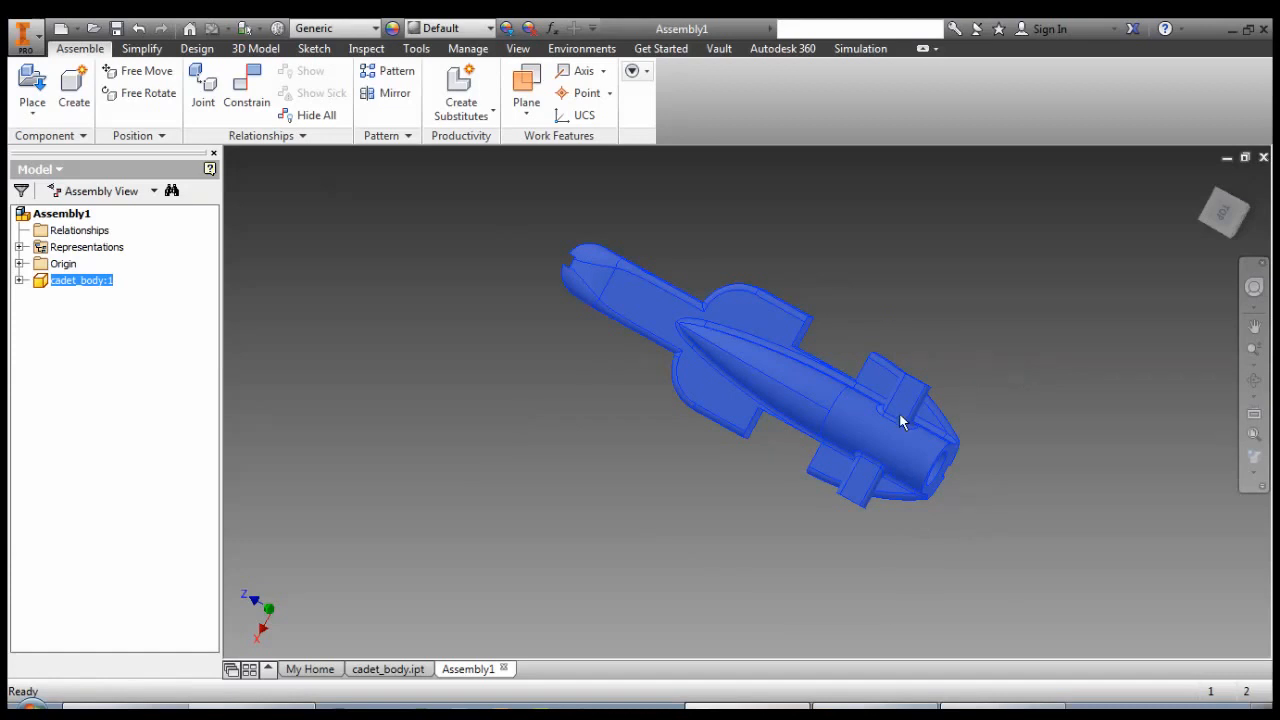
drag(900, 420, 740, 390)
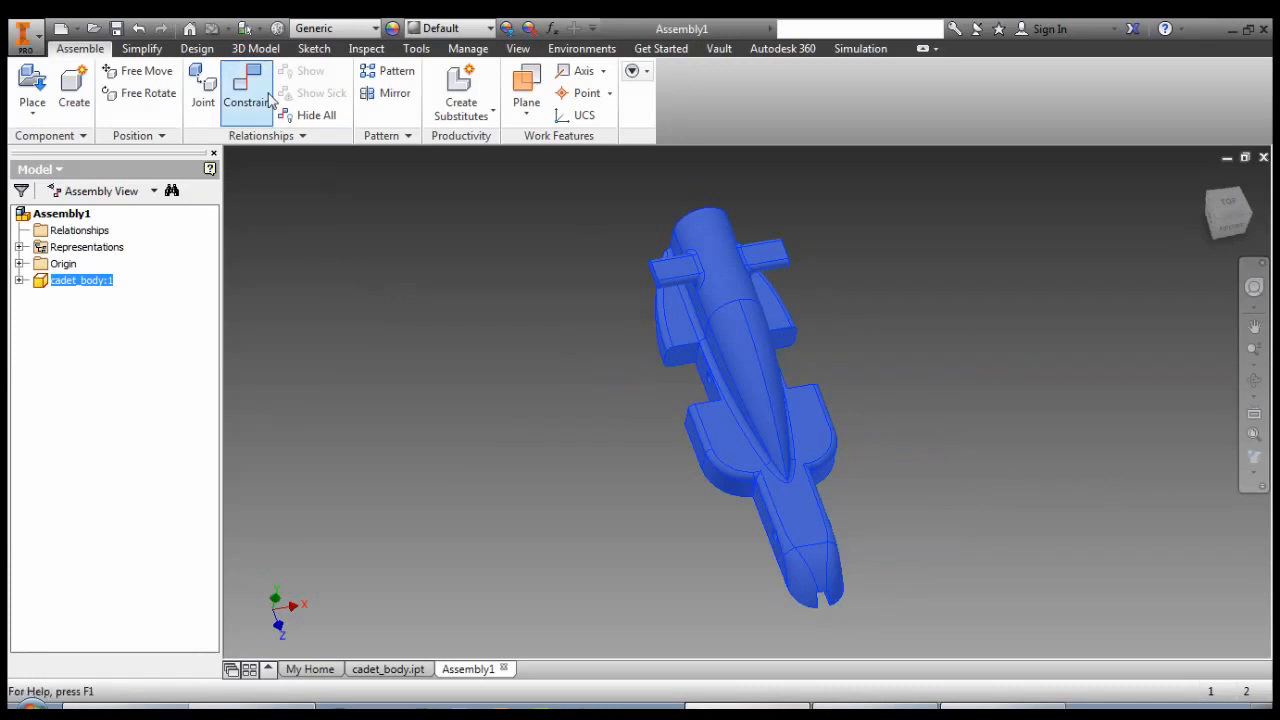
mouse_move(246, 90)
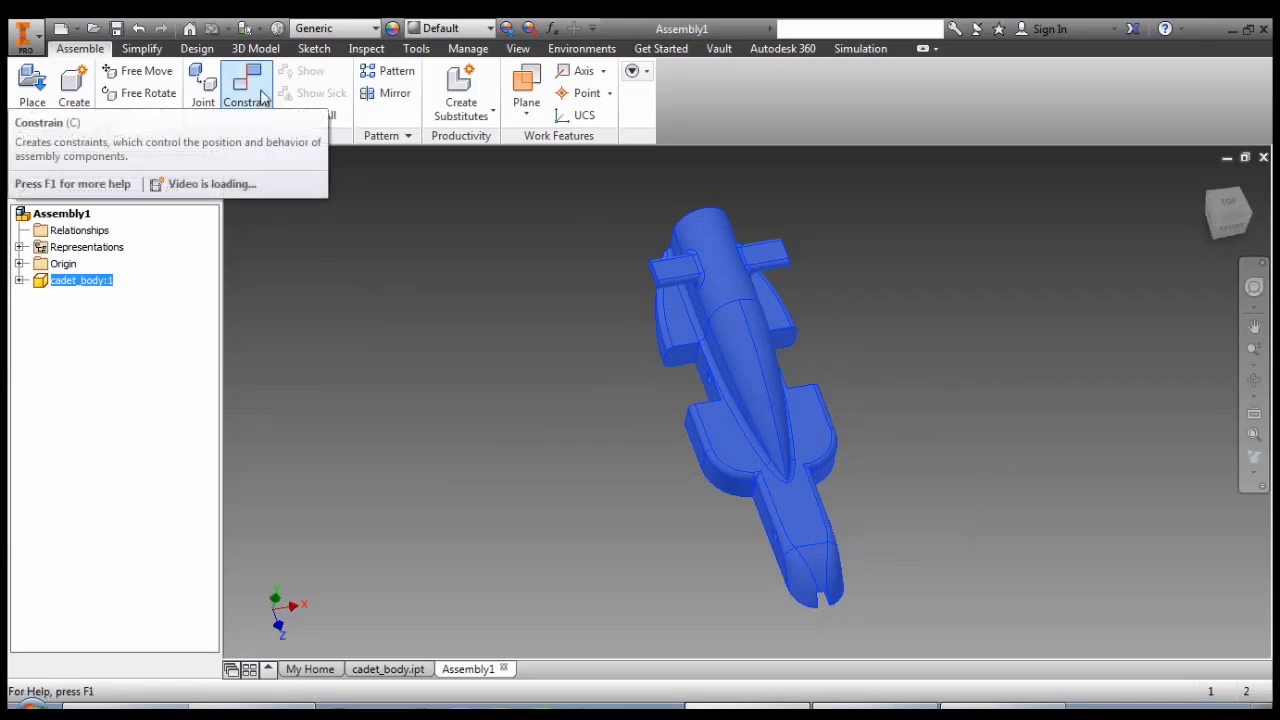
- Constrain the cadet_body YZ plane flush to the assembly YZ plane, offset 0
click(246, 85)
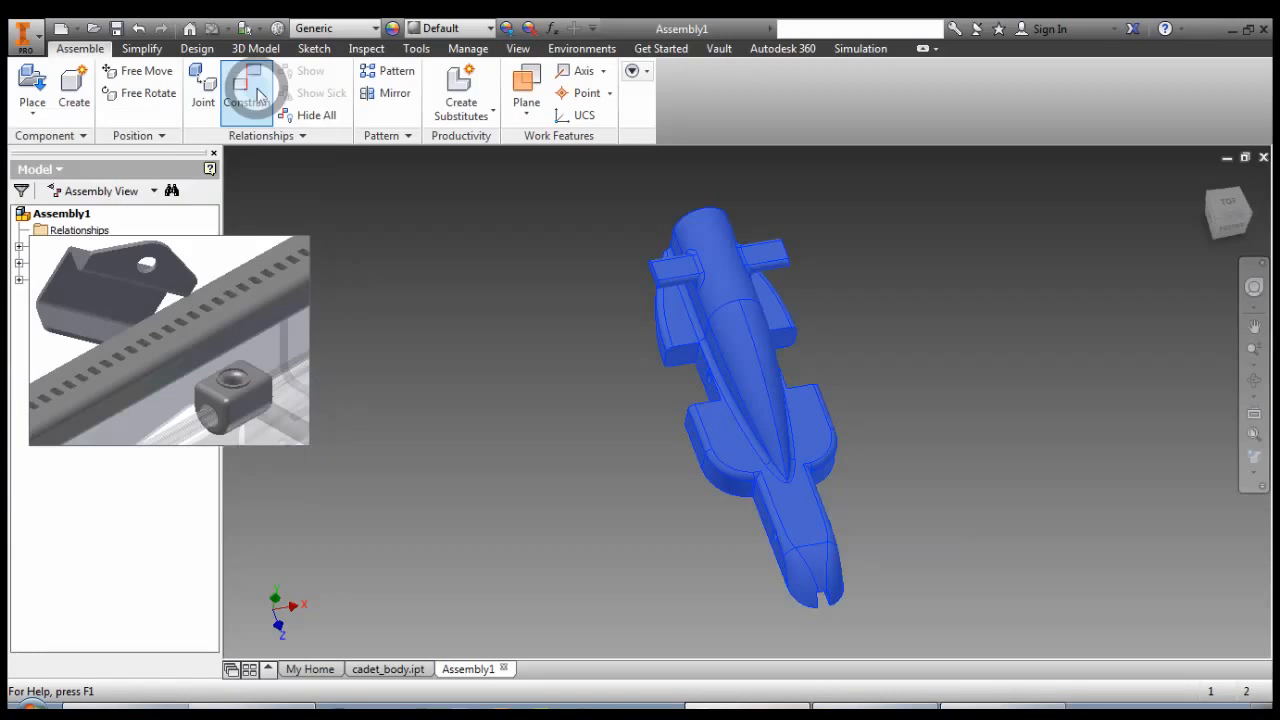
click(246, 90)
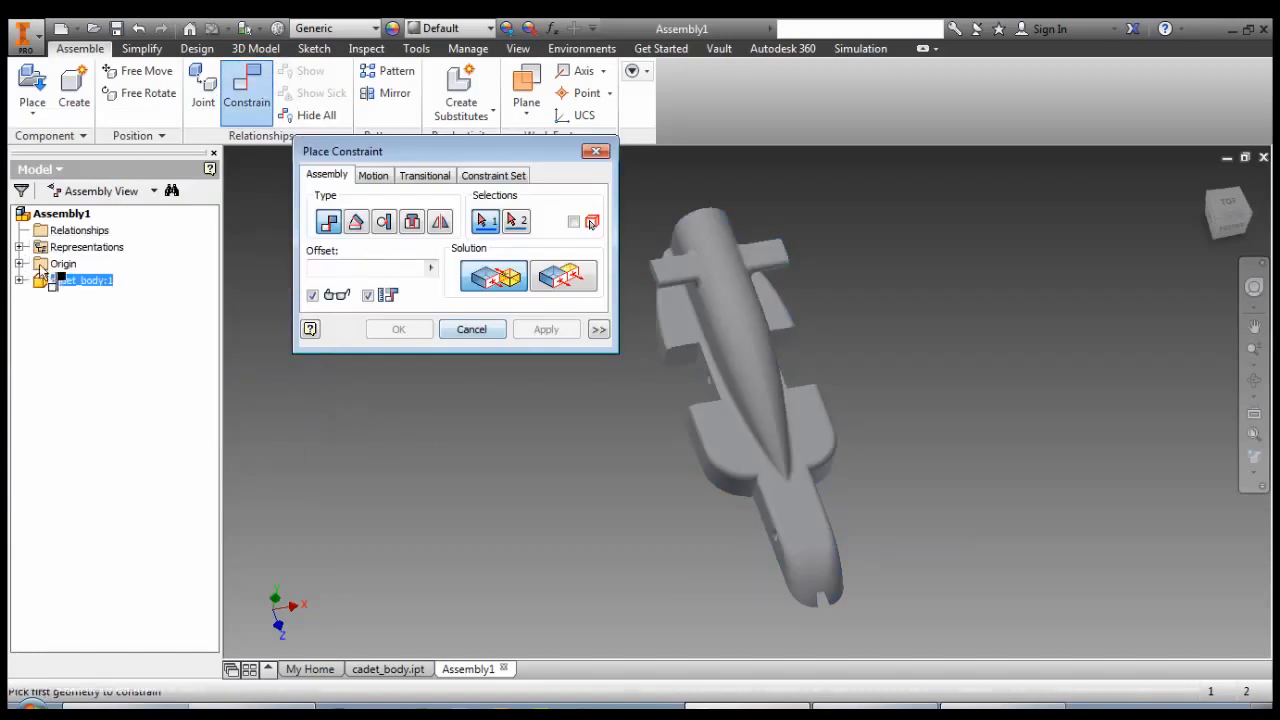
click(37, 280)
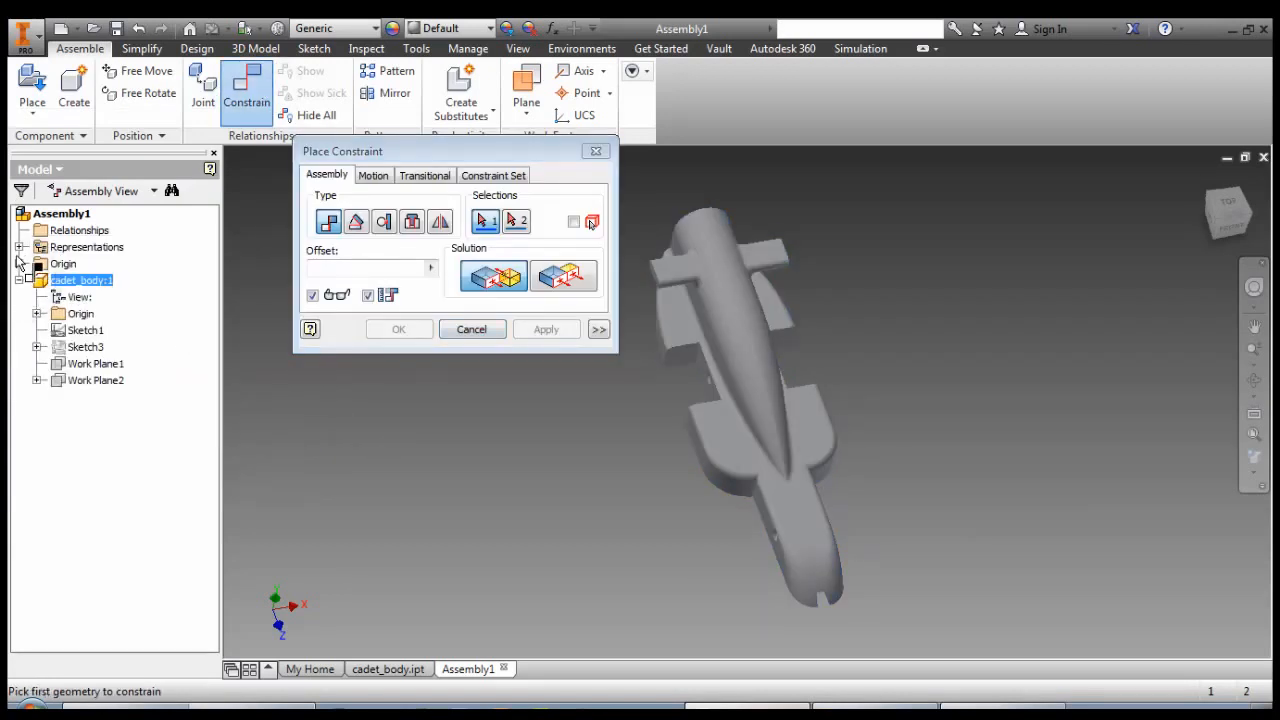
click(24, 263)
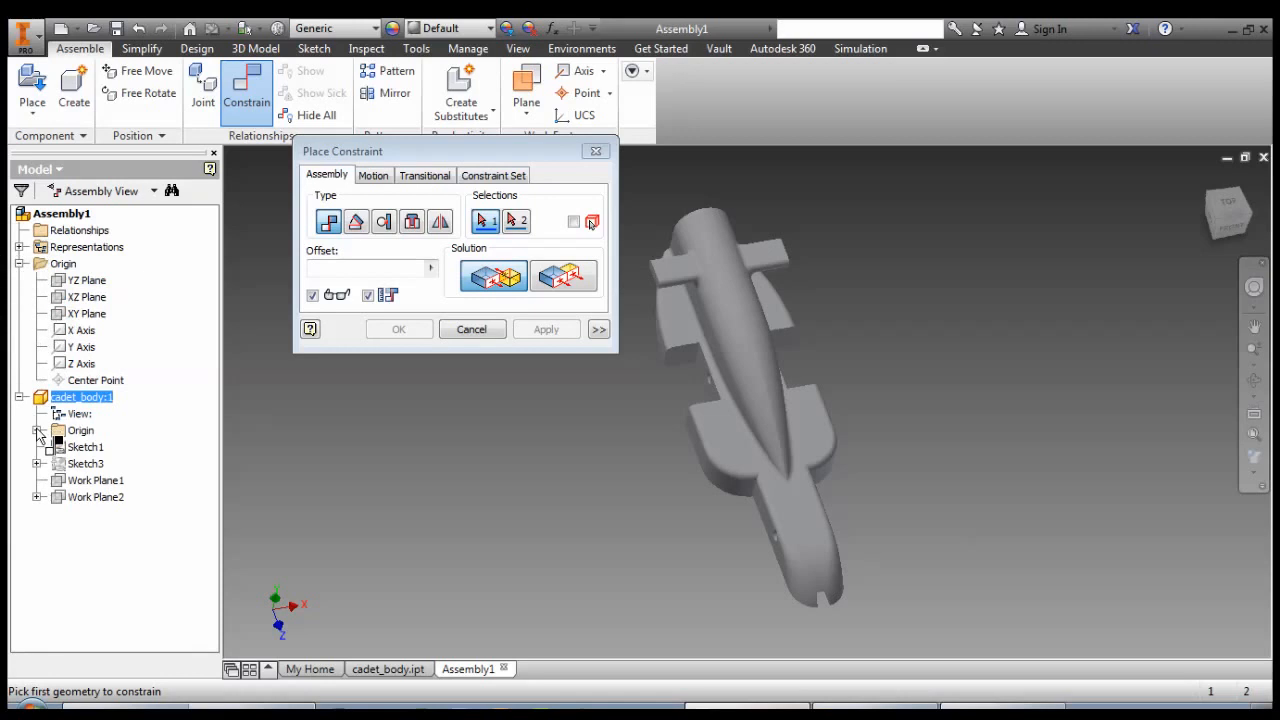
click(37, 430)
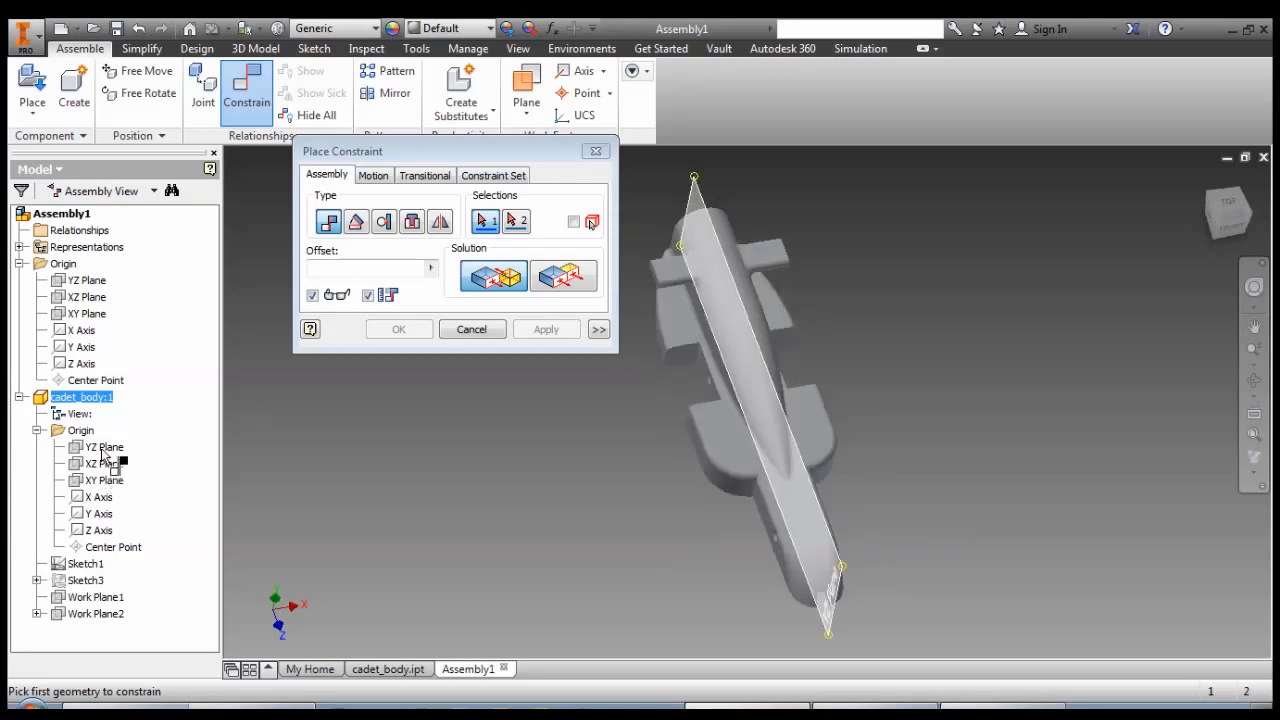
click(102, 313)
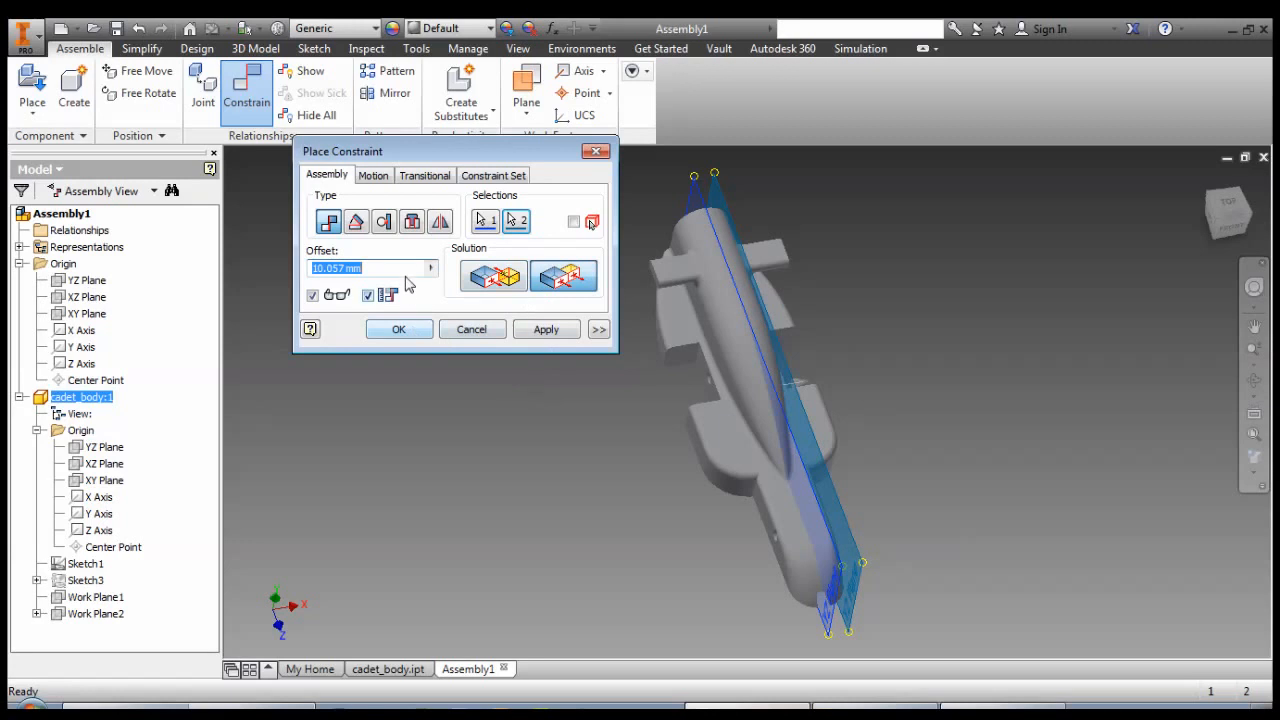
text(0)
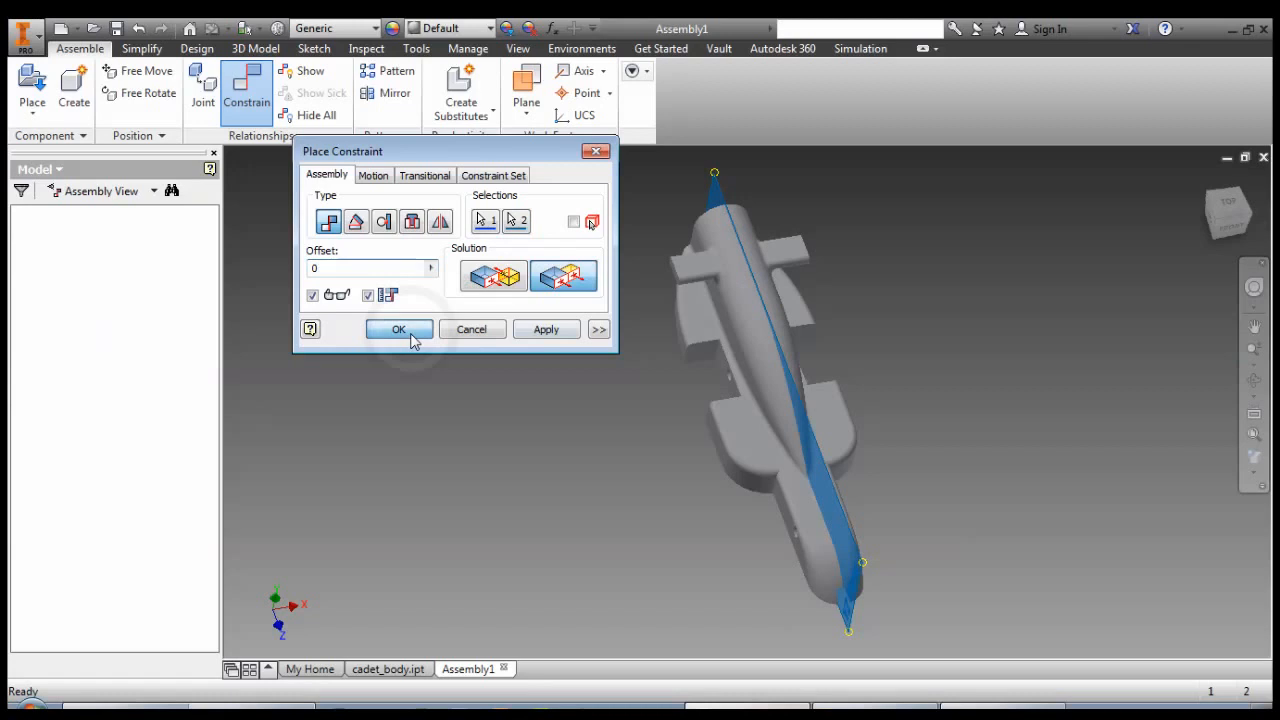
click(398, 329)
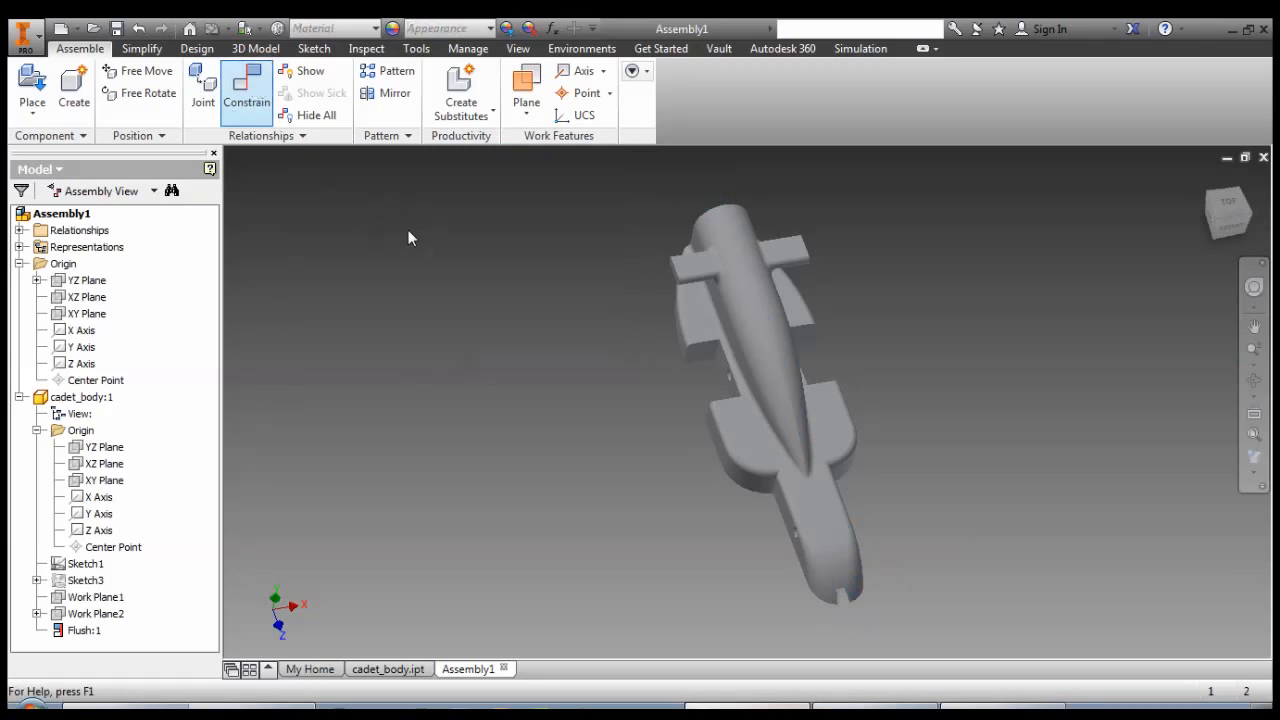
- Add Flush:2 between the body and assembly XZ planes at 0 offset
click(246, 90)
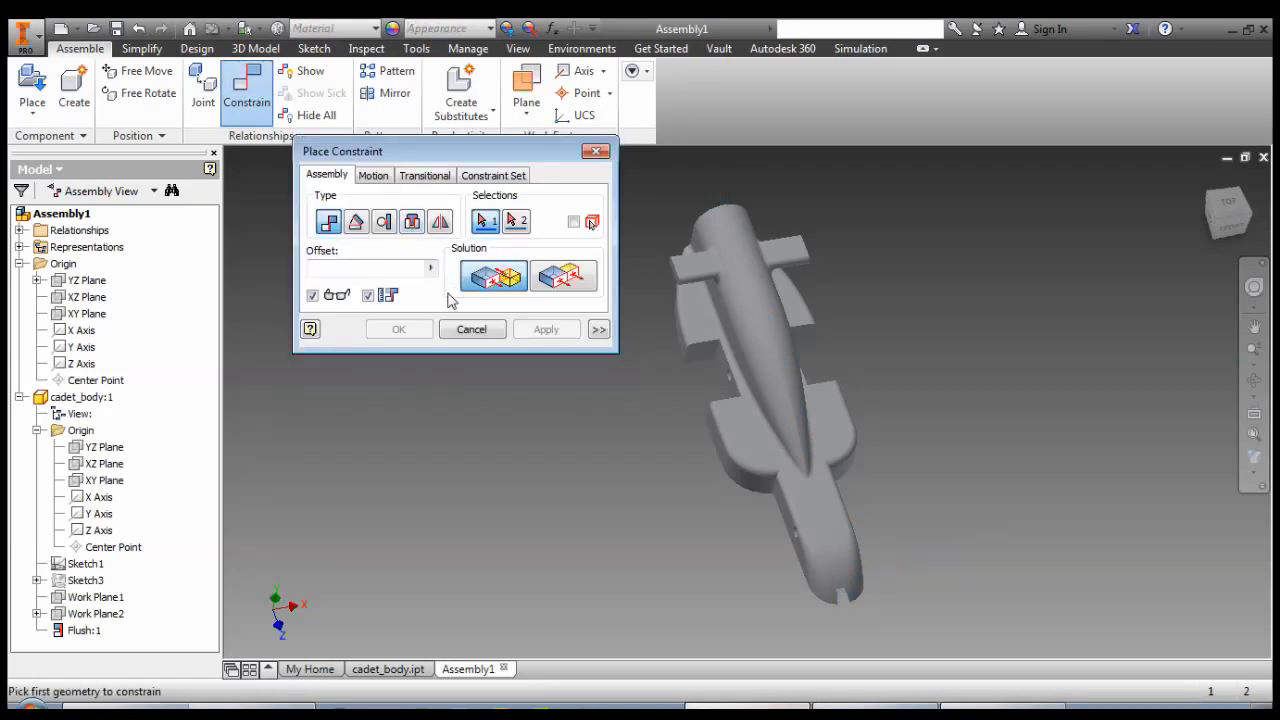
click(101, 480)
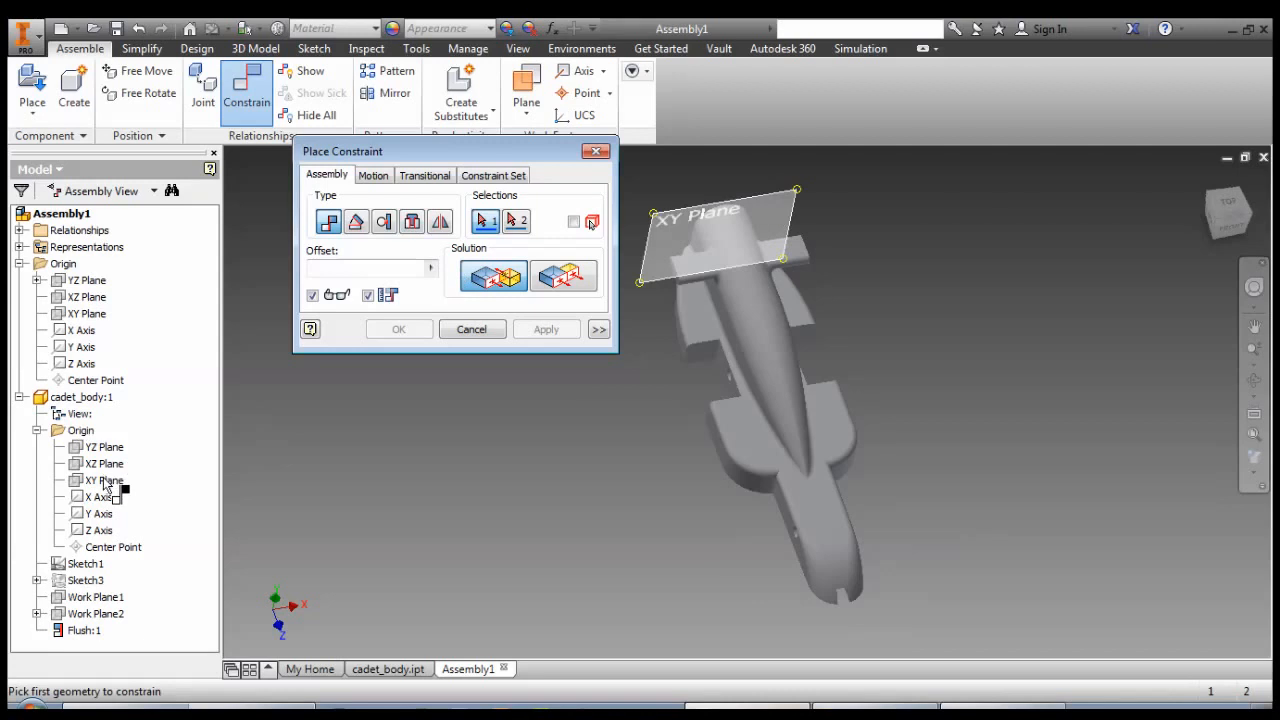
click(103, 463)
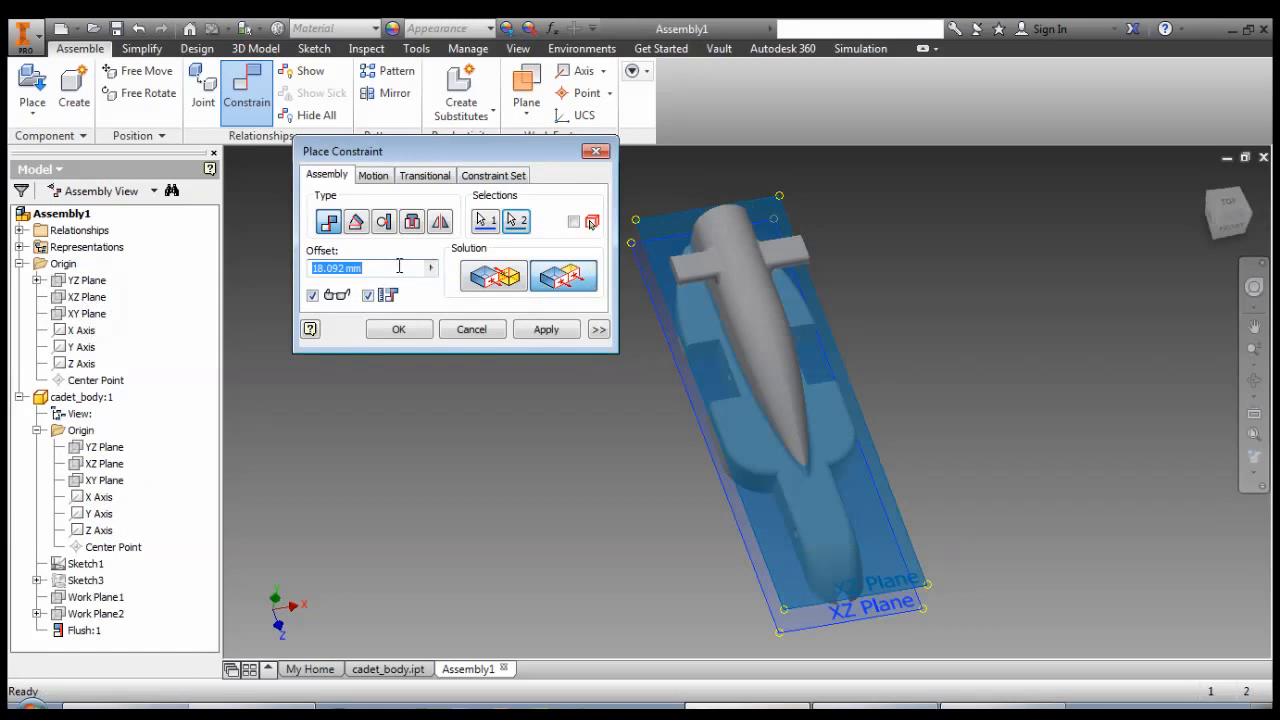
text(0)
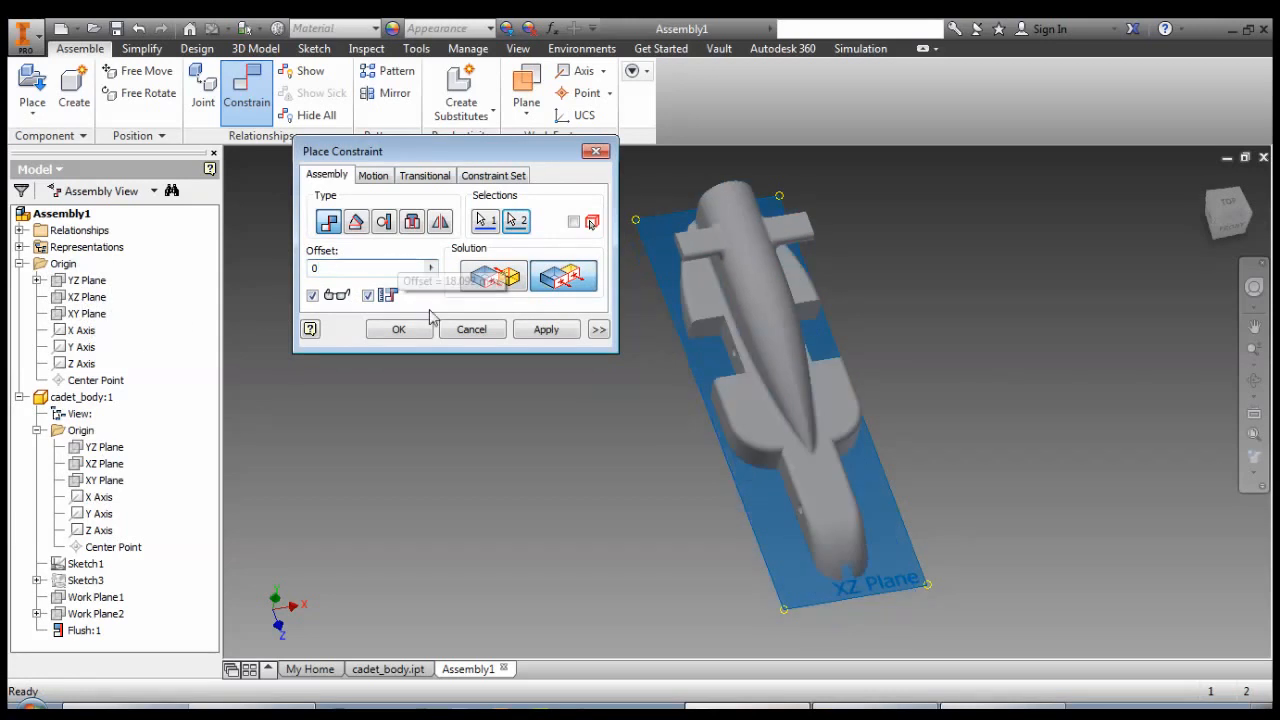
mouse_move(492, 277)
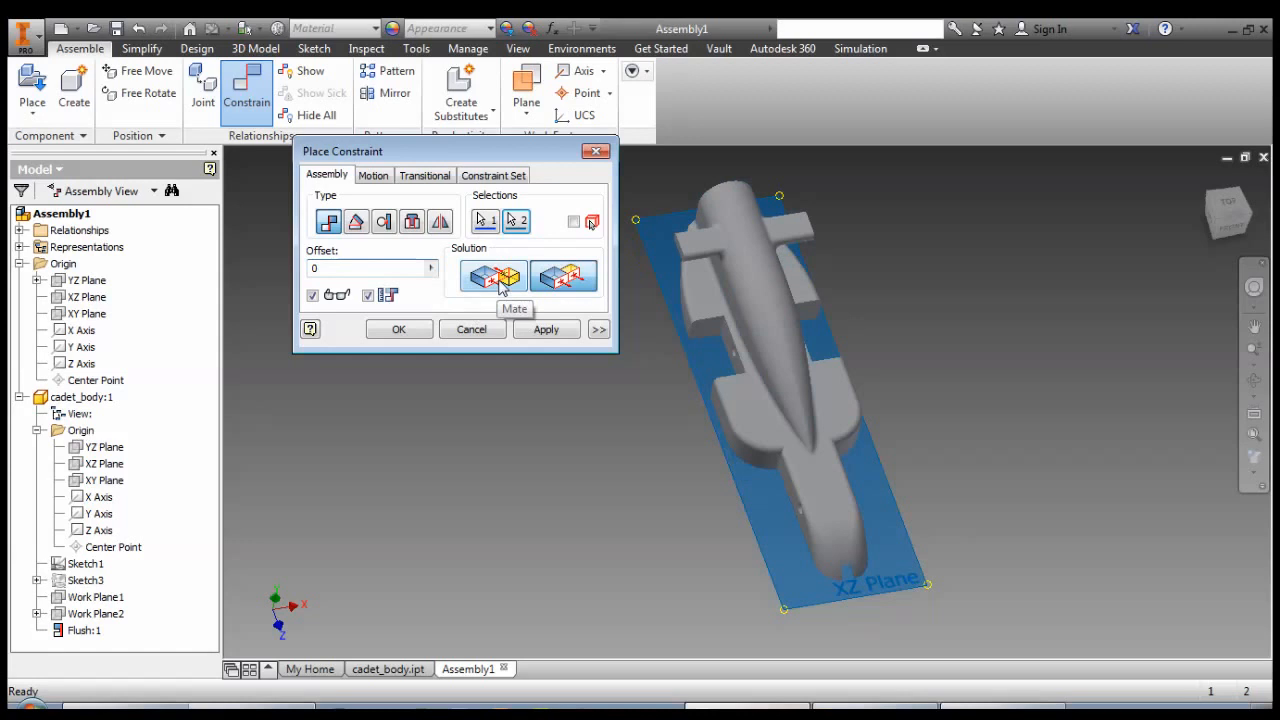
click(563, 277)
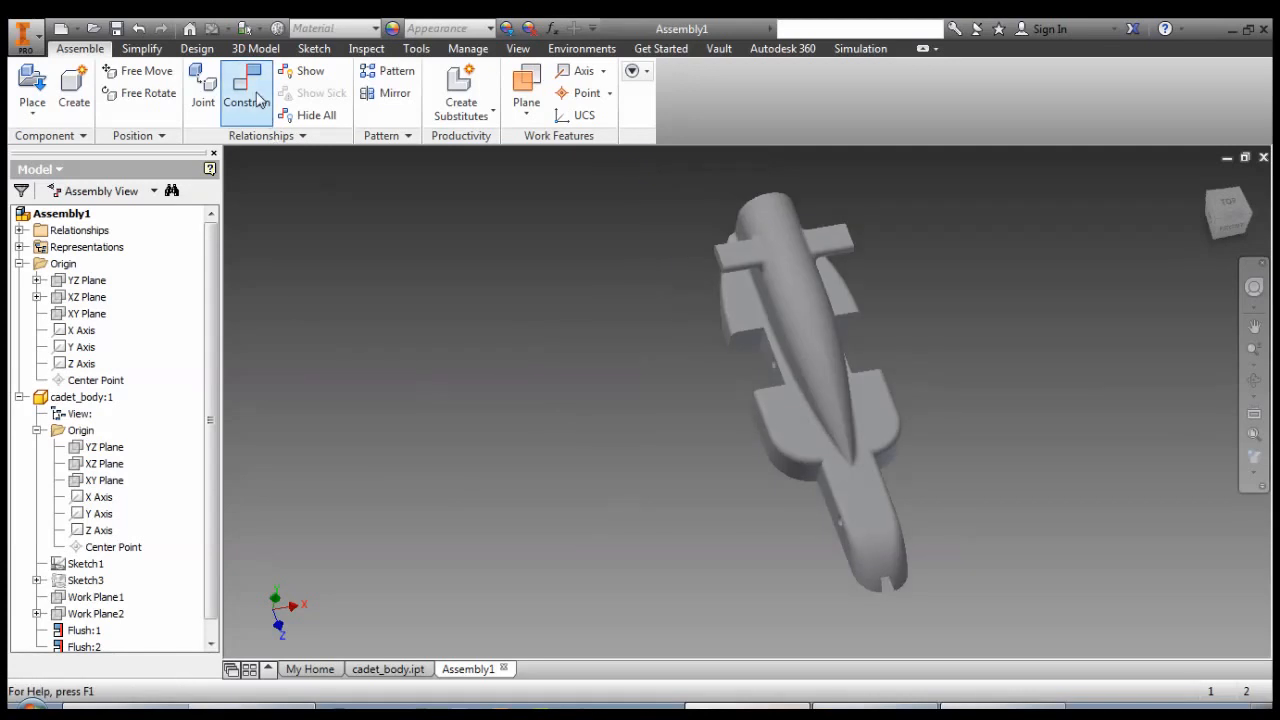
- Add a flush constraint between the body and assembly XY planes at 0 offset
click(246, 90)
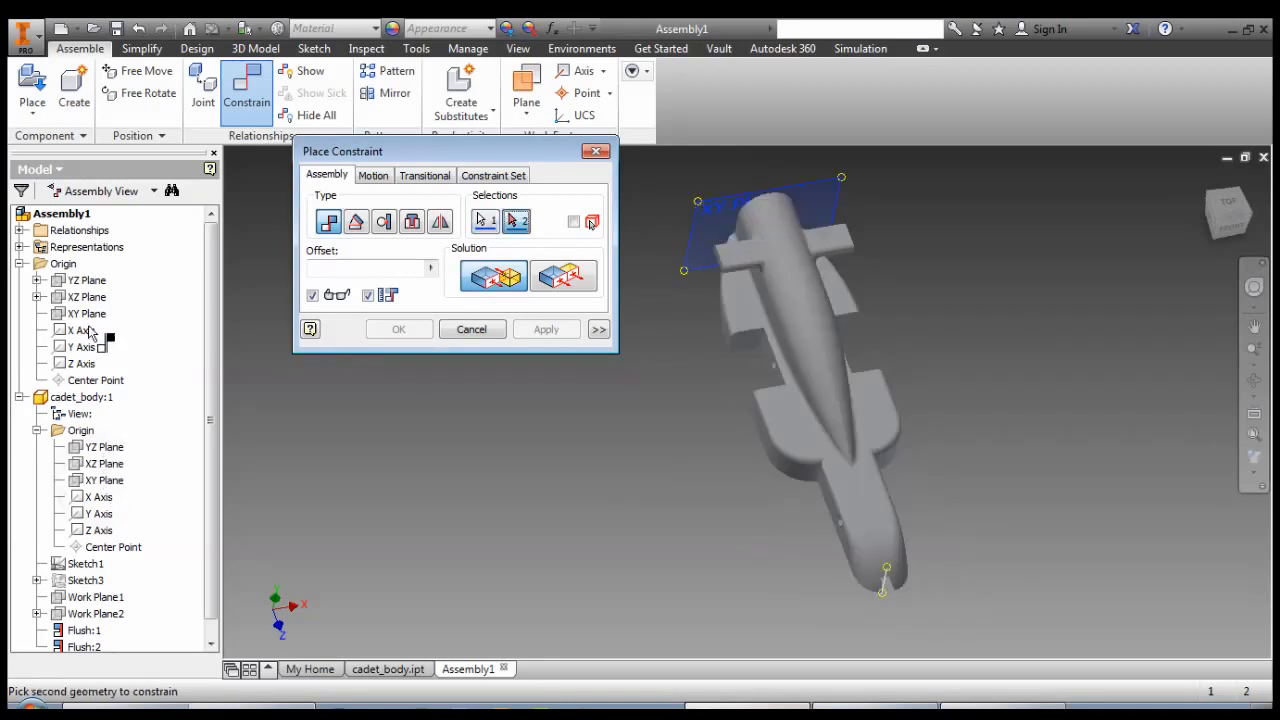
click(885, 560)
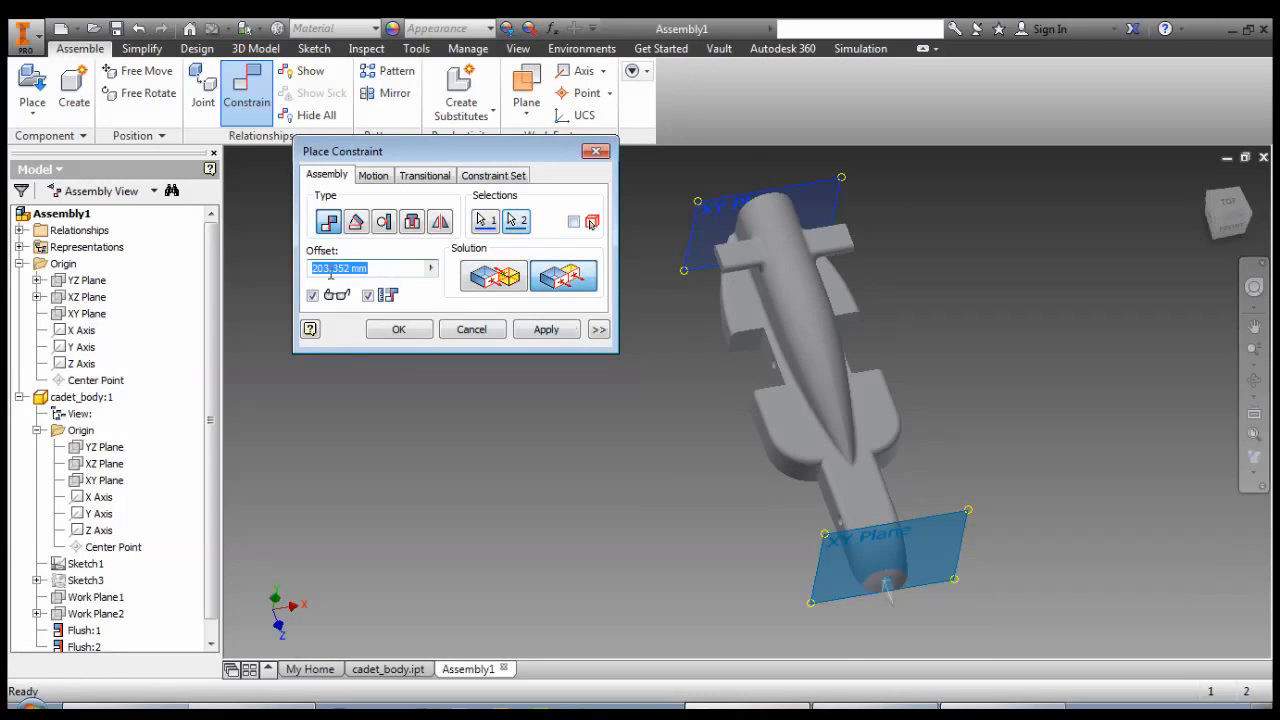
text(0)
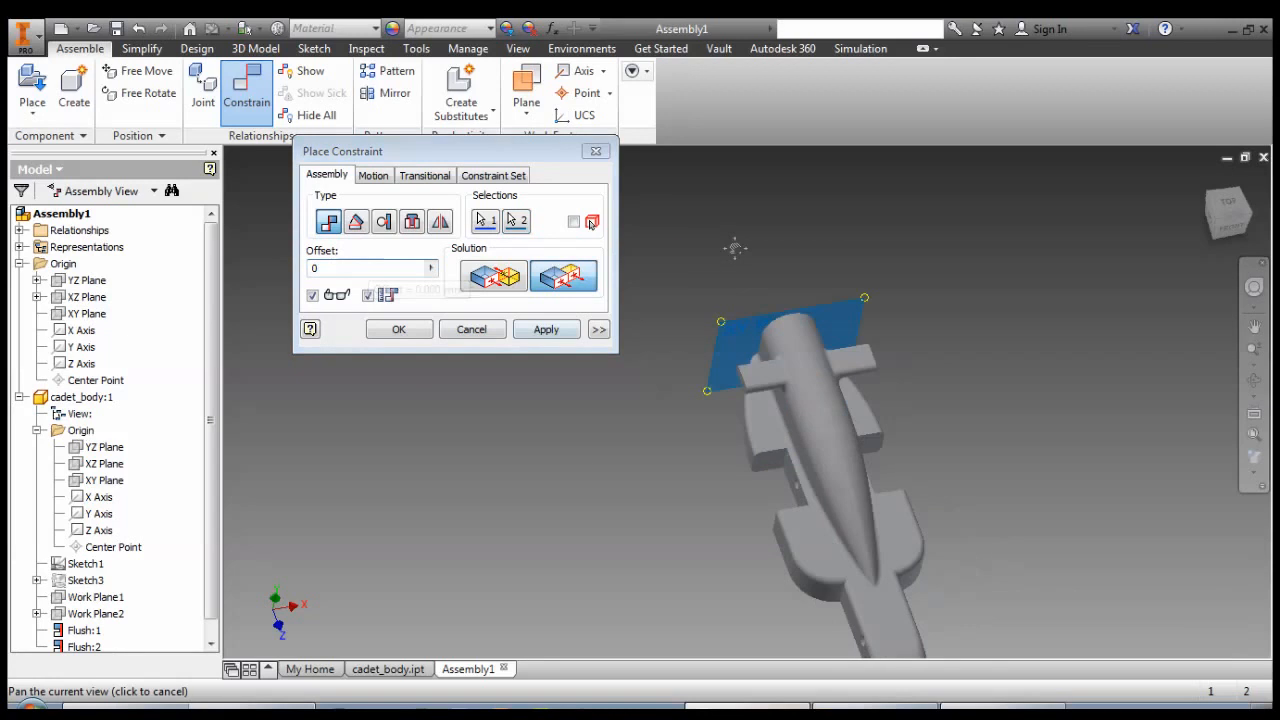
click(493, 277)
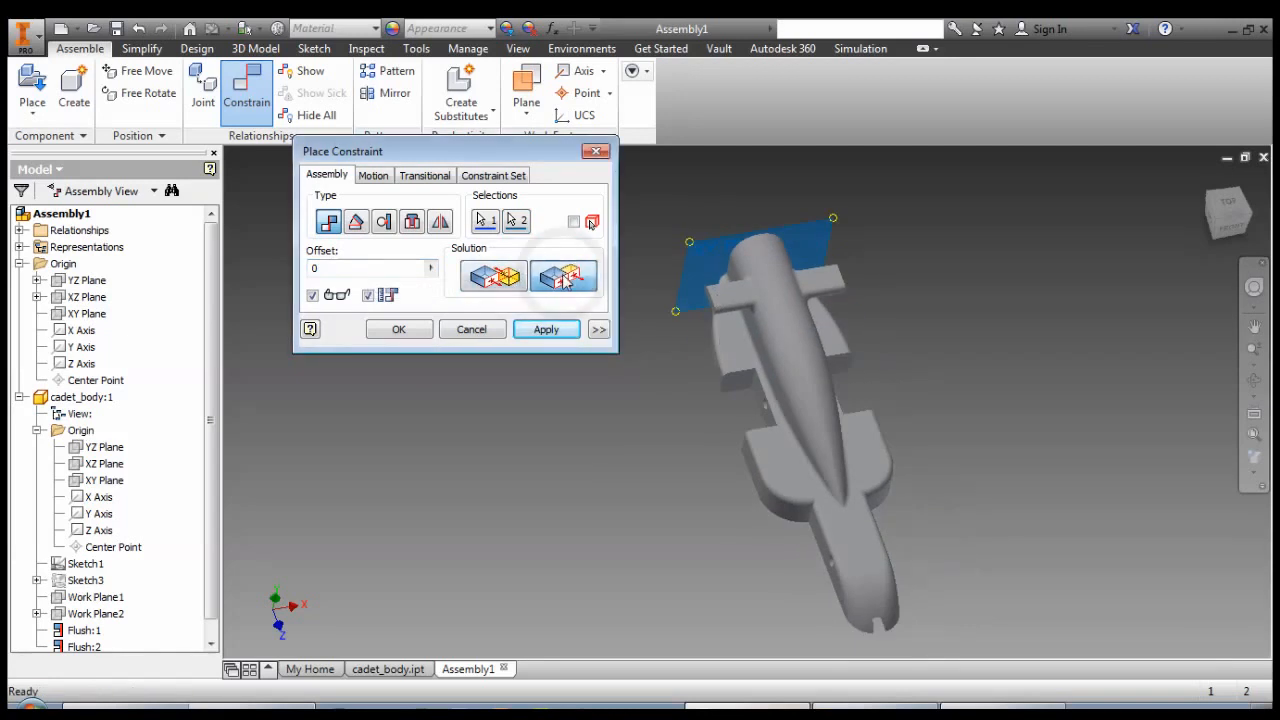
click(546, 329)
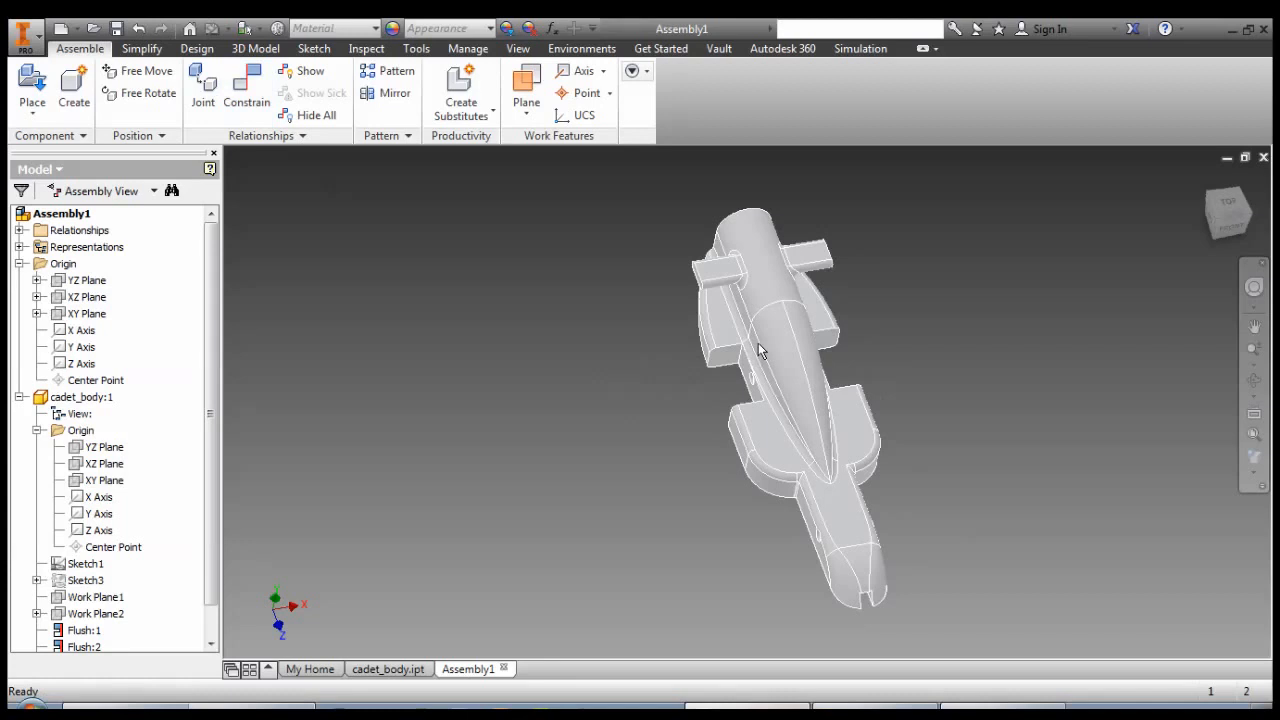
- Confirm the body is fixed, then save the assembly as 'Cadet car assembly.iam'
click(780, 350)
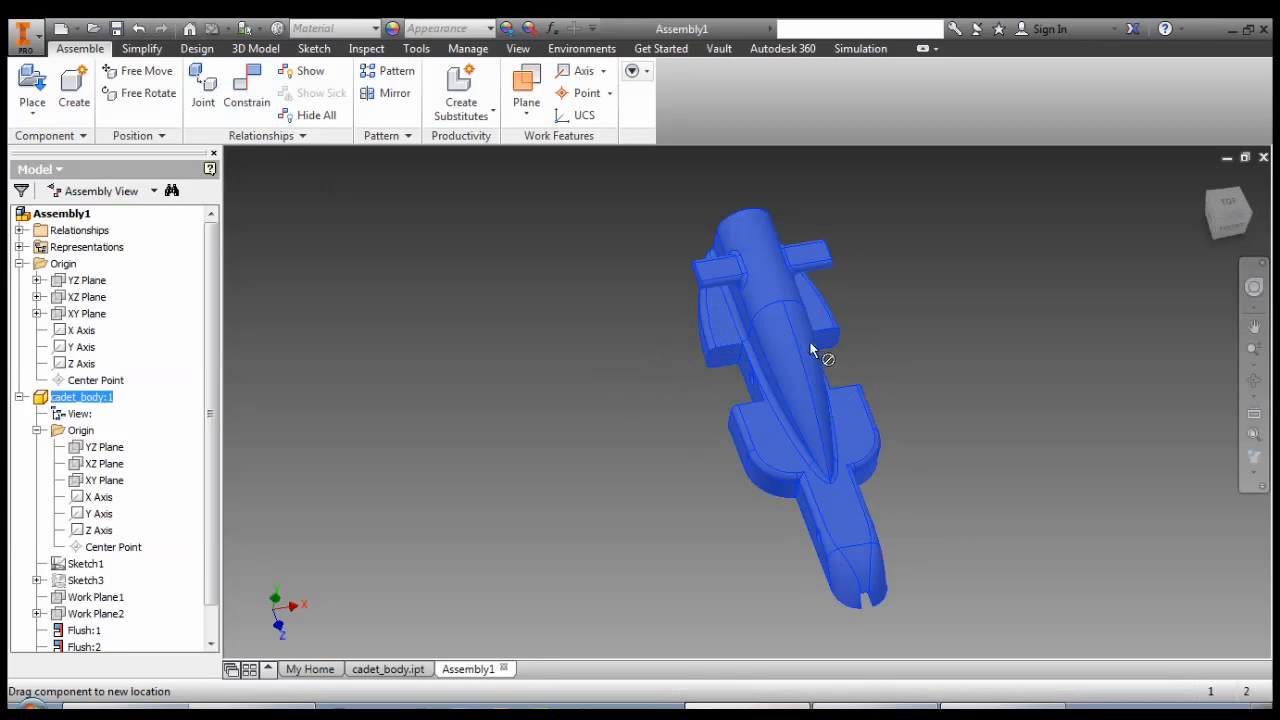
click(73, 85)
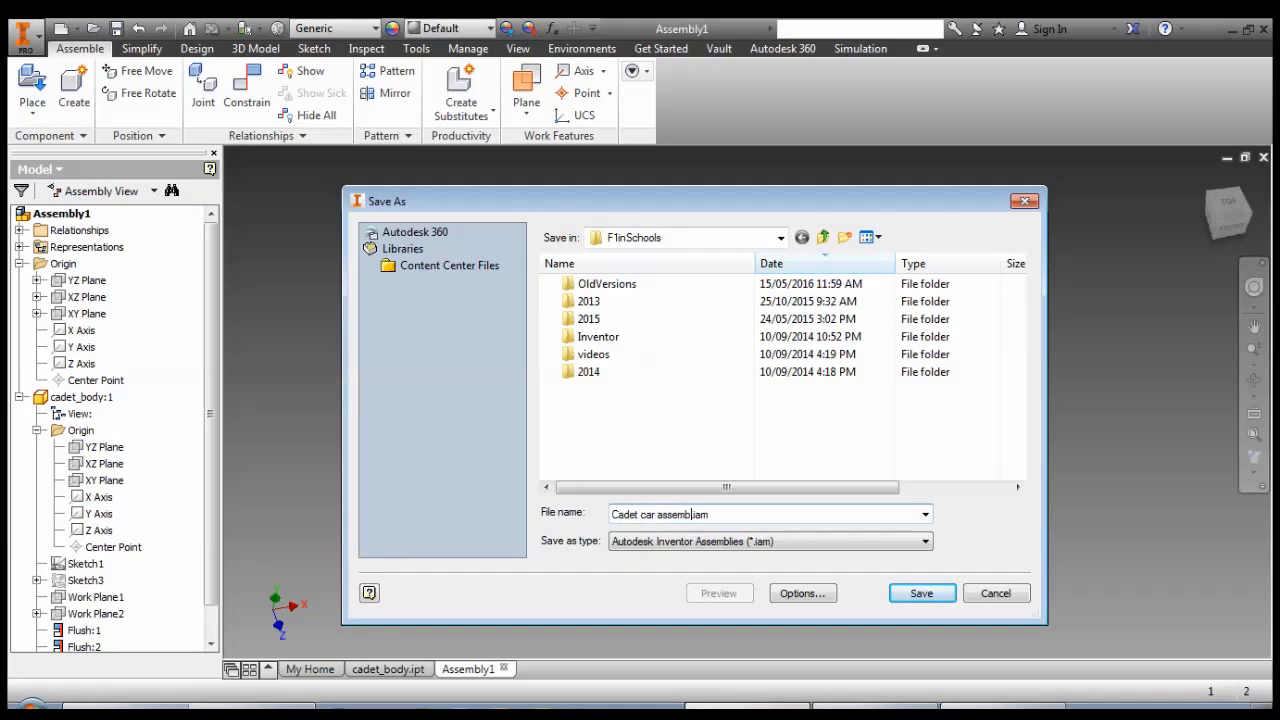
click(920, 593)
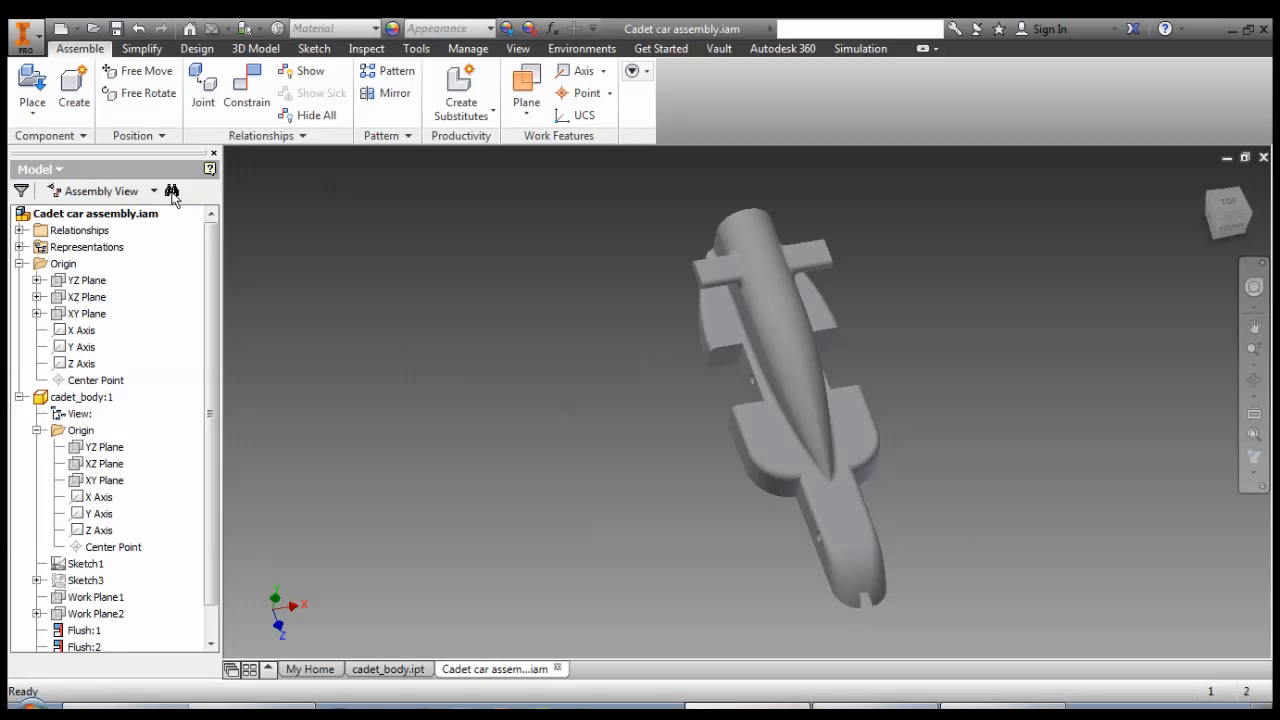
click(31, 88)
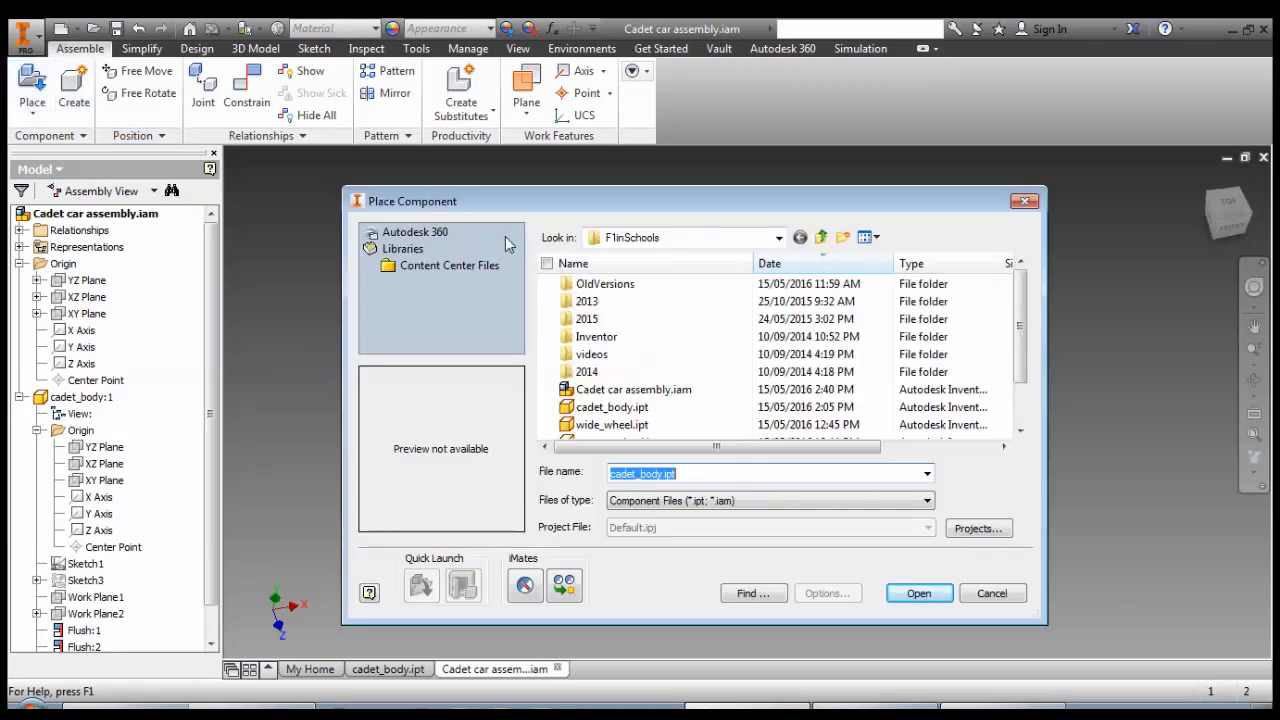
- Place two copies of wide_wheel.ipt into the assembly
scroll(down, 3)
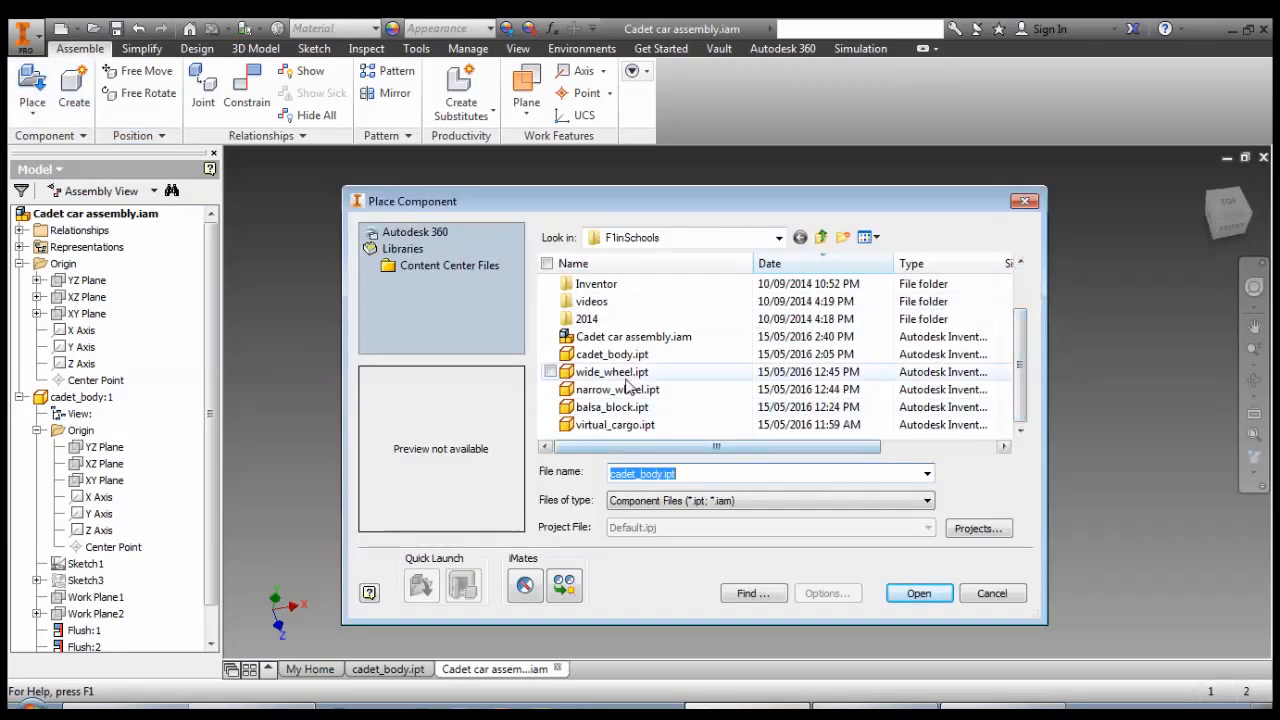
click(612, 371)
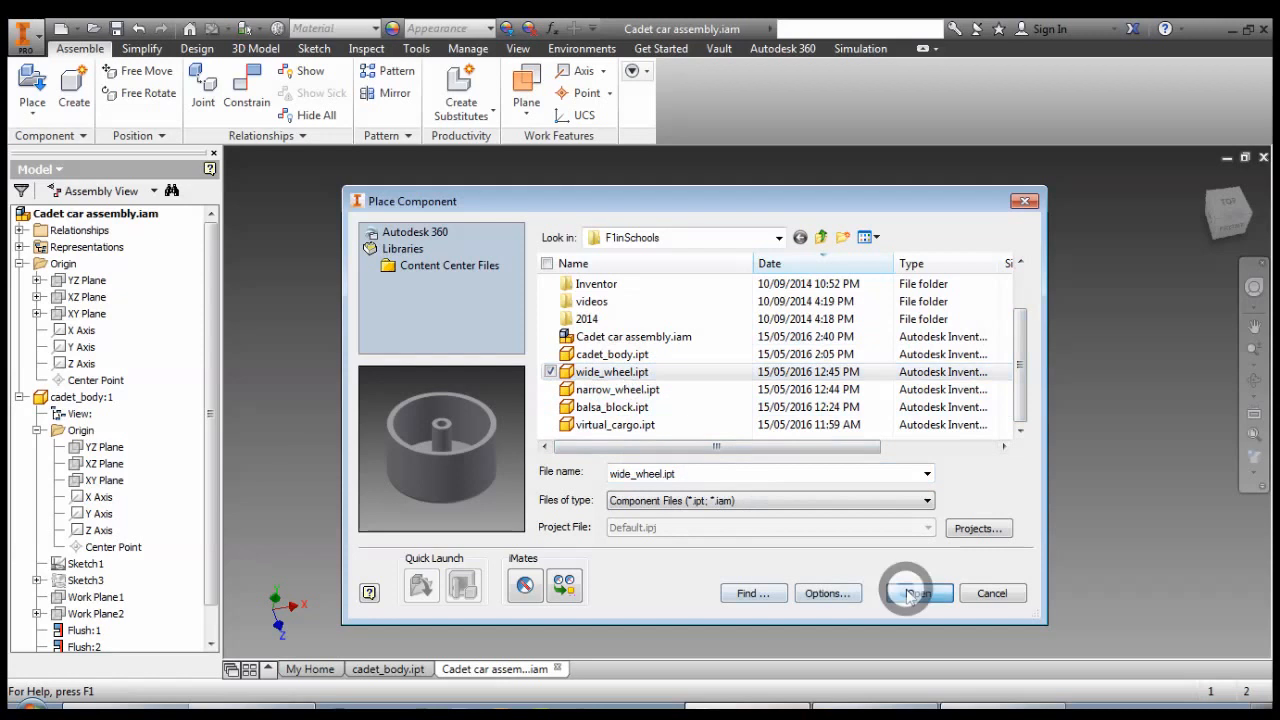
click(915, 593)
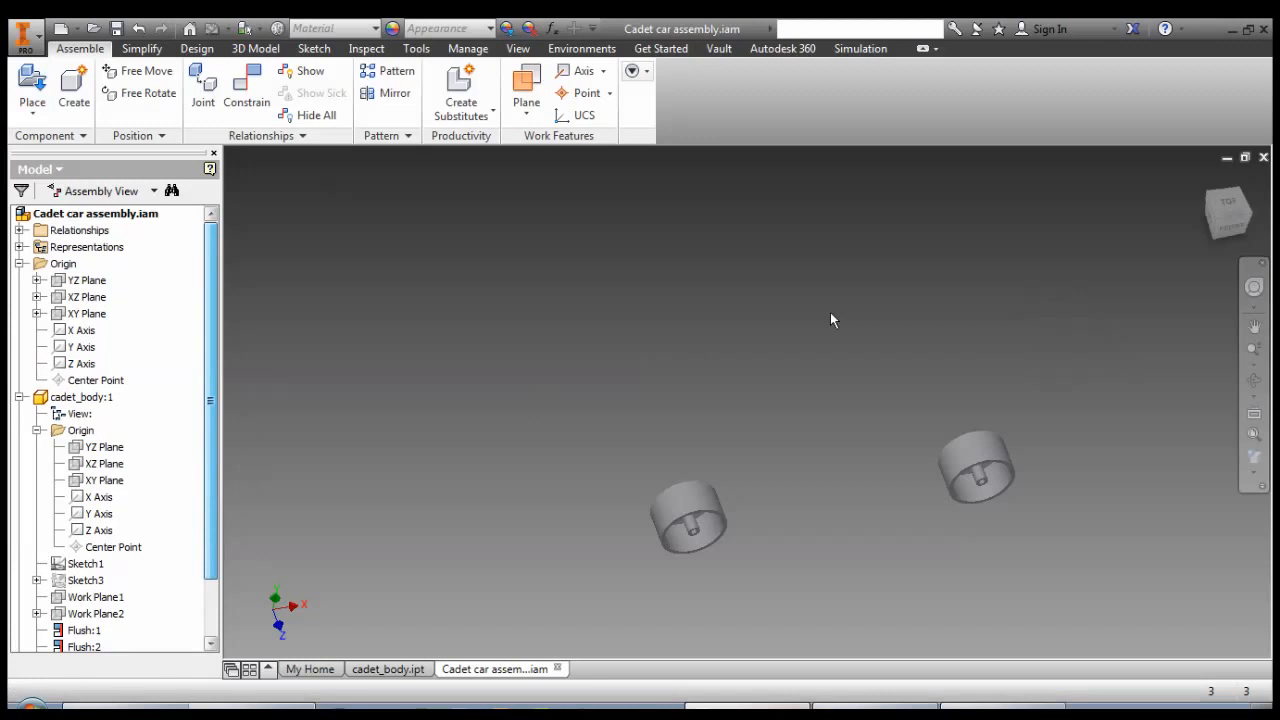
drag(835, 320, 728, 350)
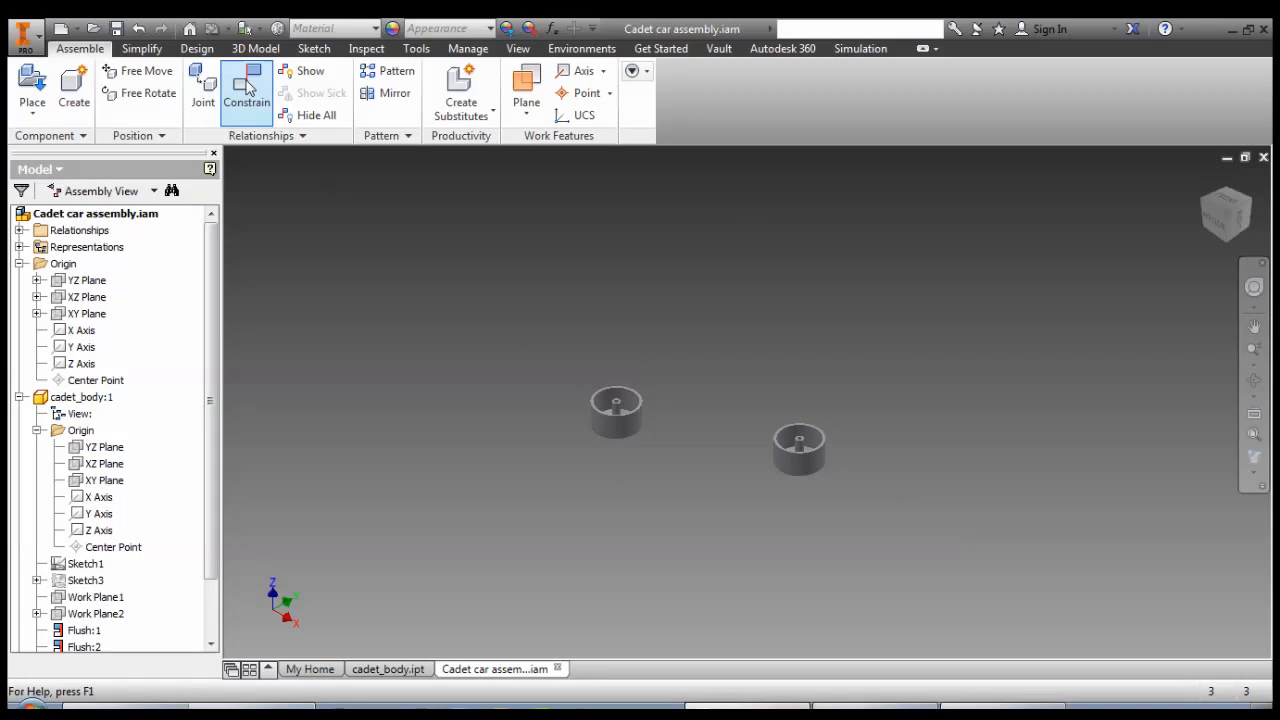
click(246, 85)
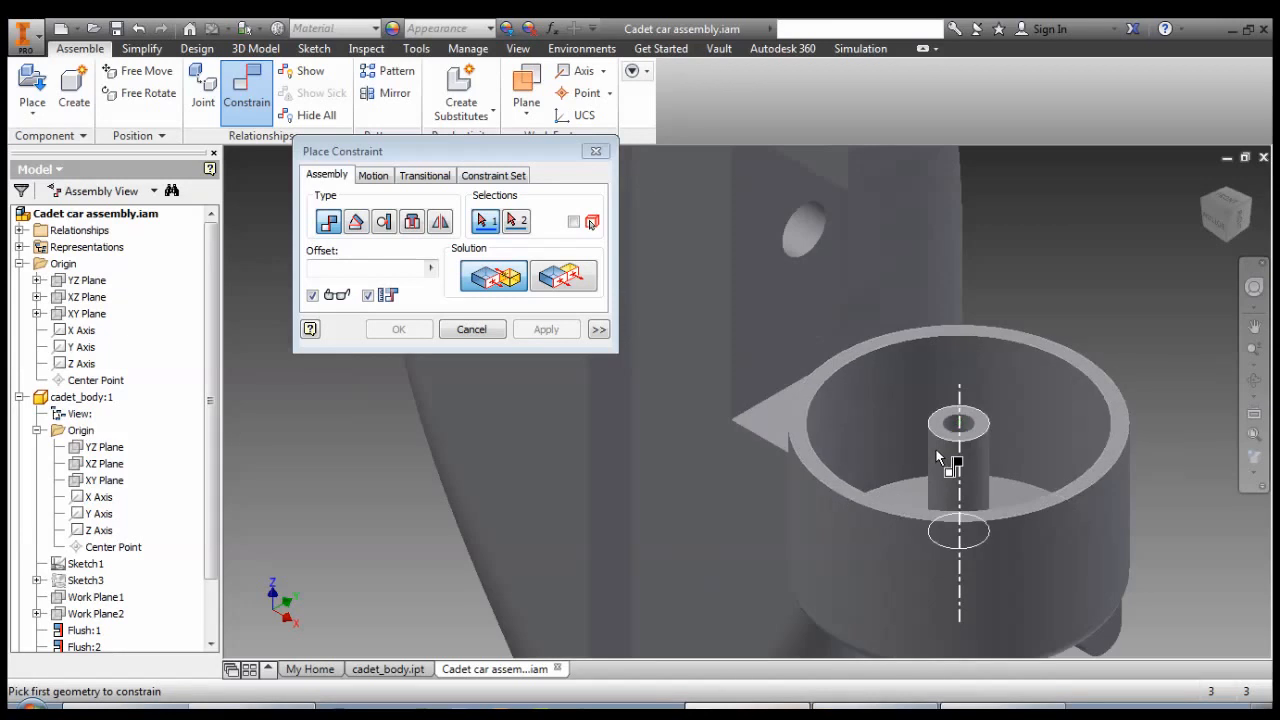
mouse_move(945, 470)
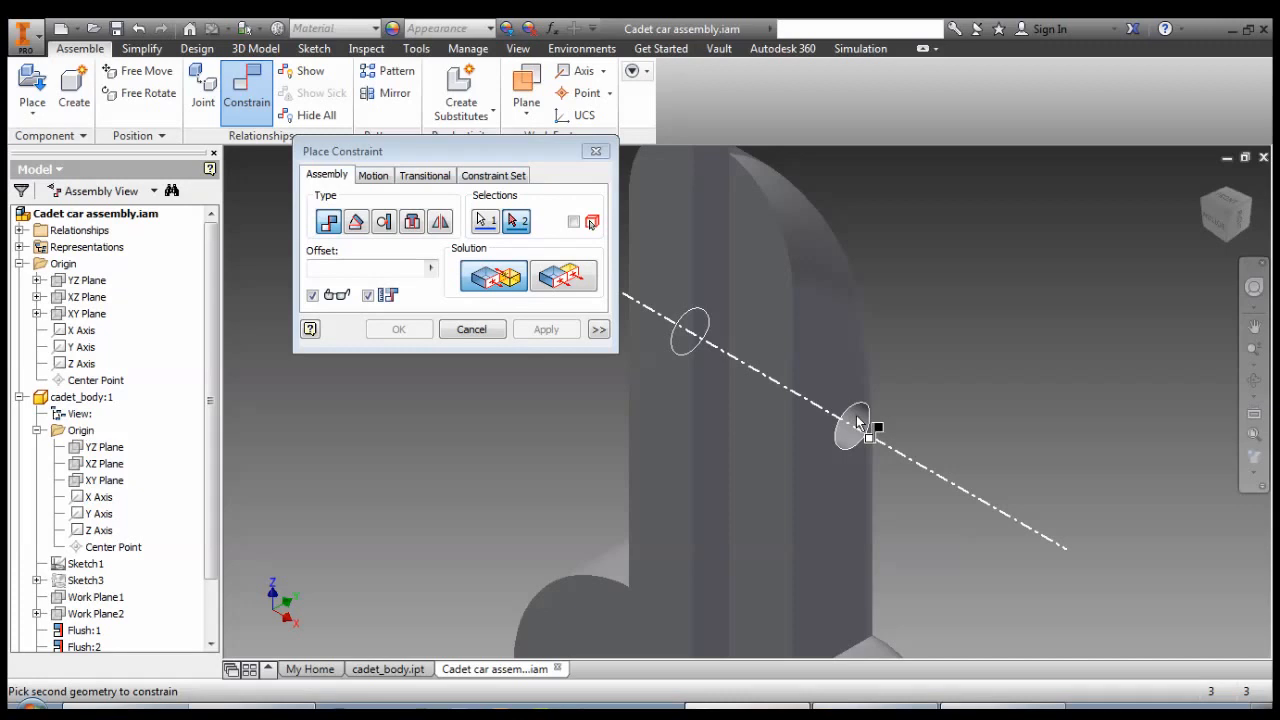
click(860, 420)
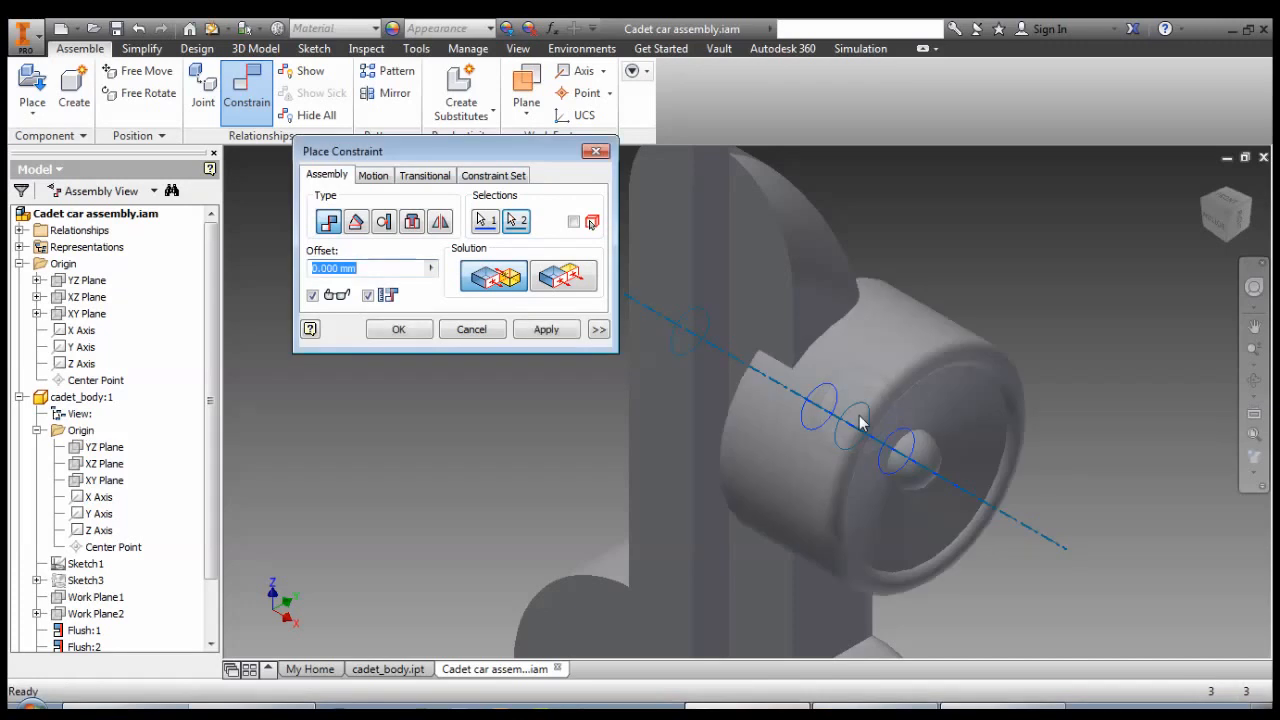
click(563, 277)
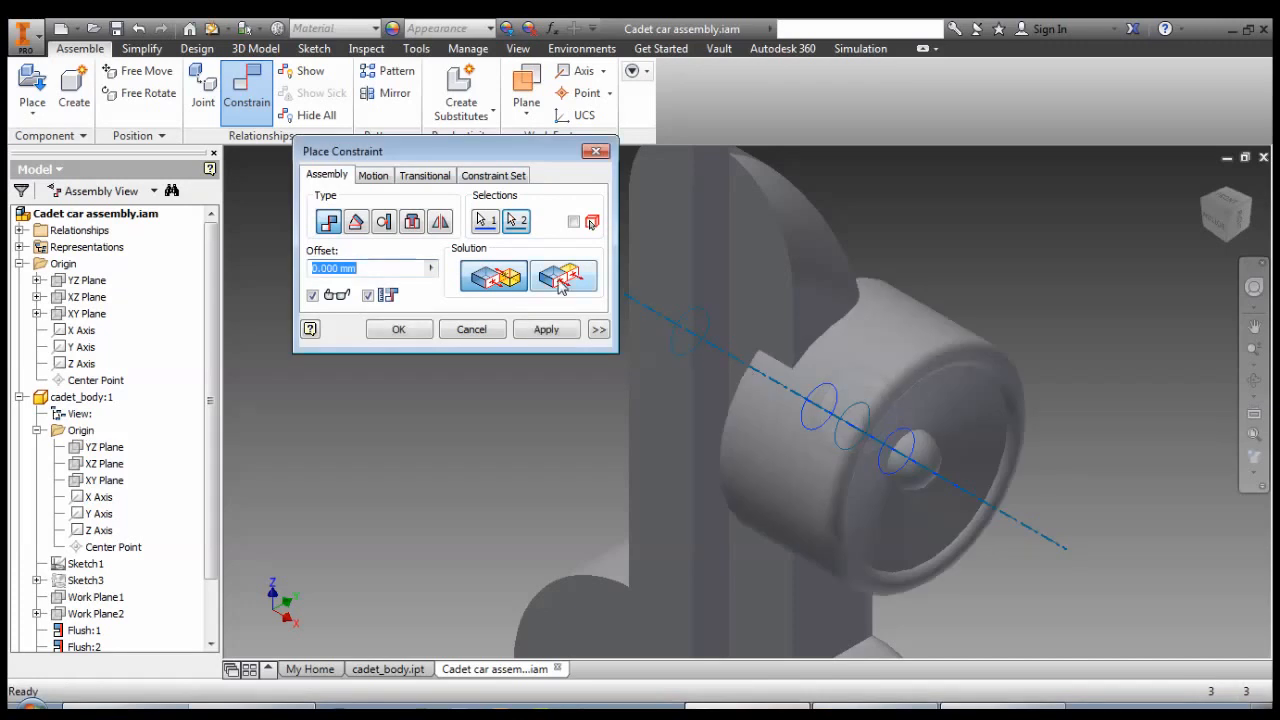
click(563, 276)
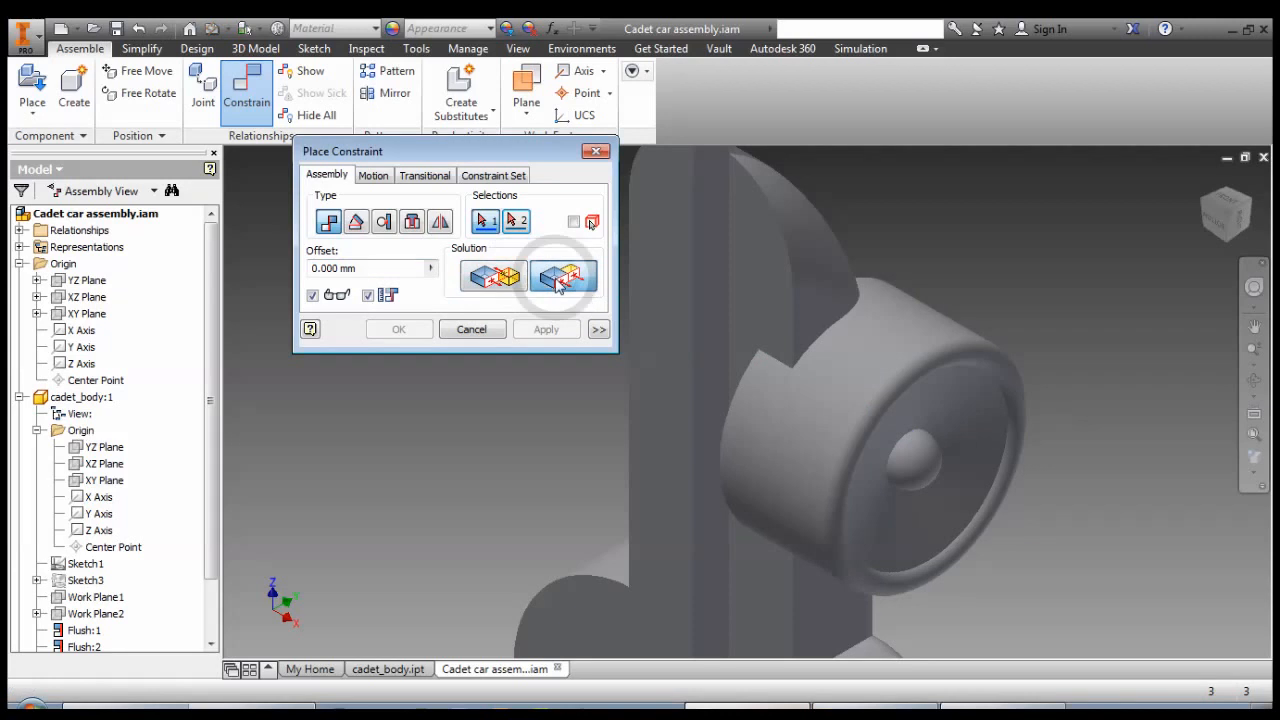
click(492, 275)
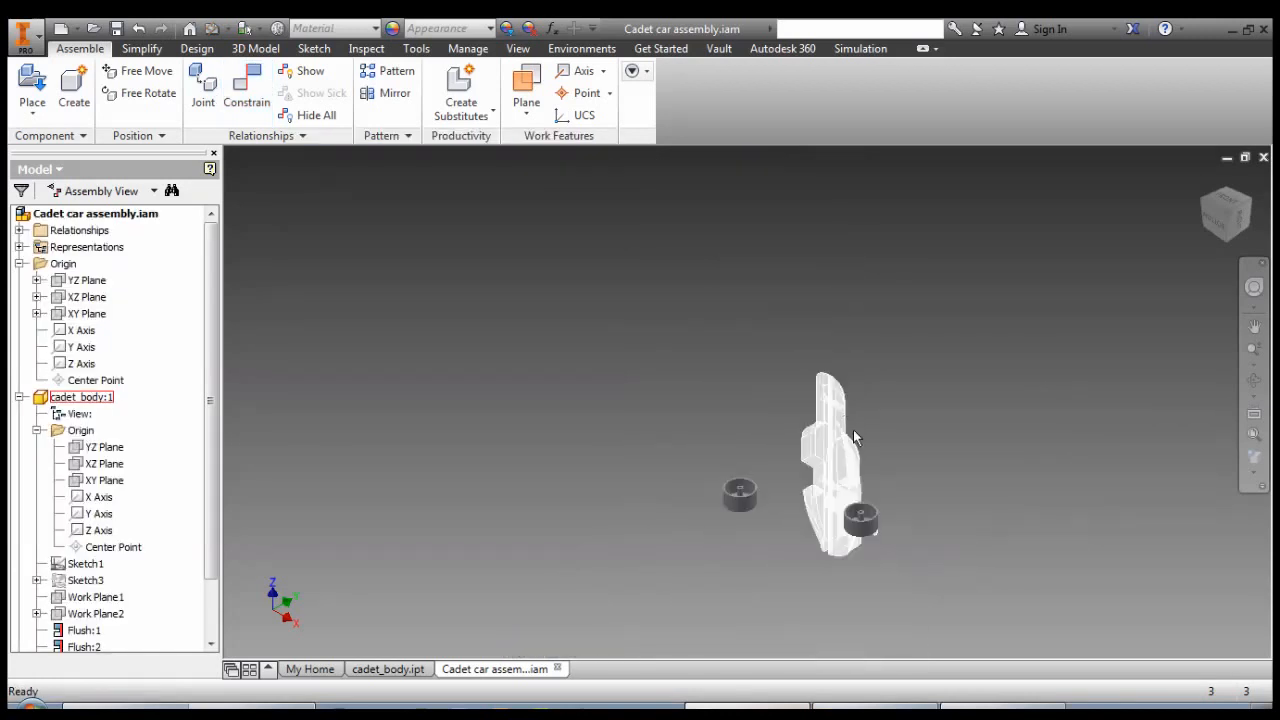
- Mate the wide wheel's hub axis with the car body's axle axis
click(246, 85)
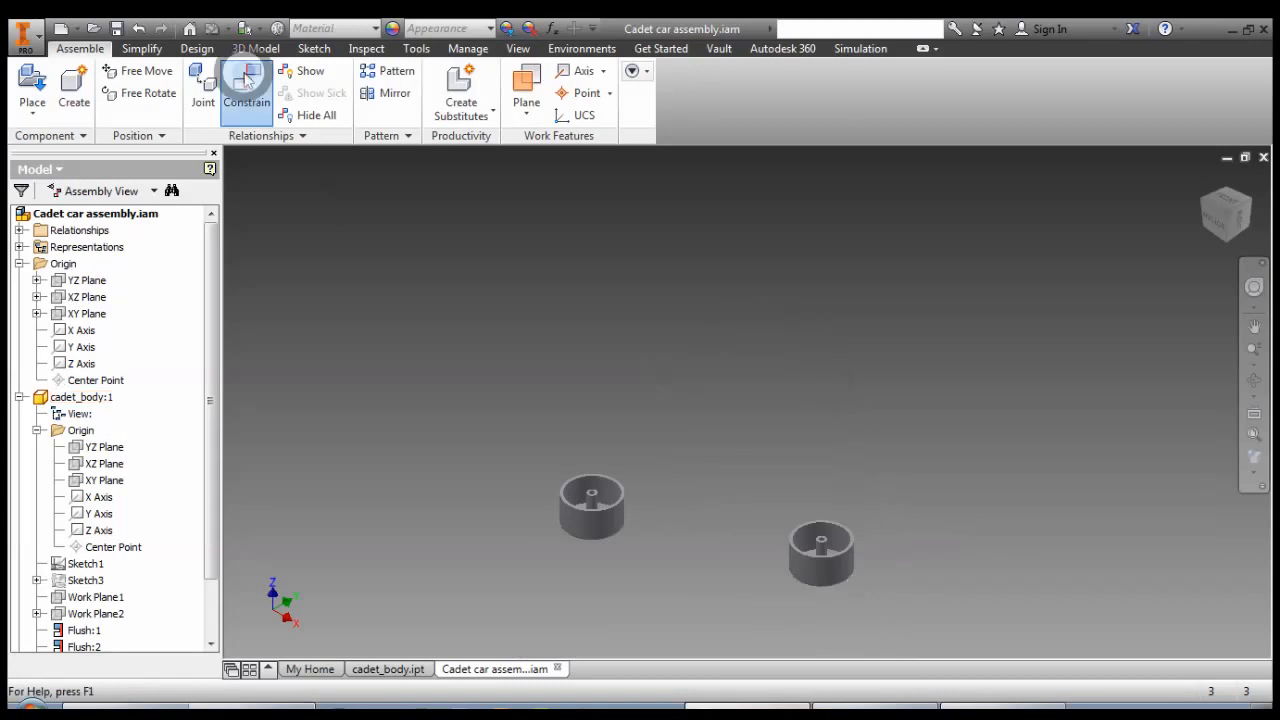
click(246, 85)
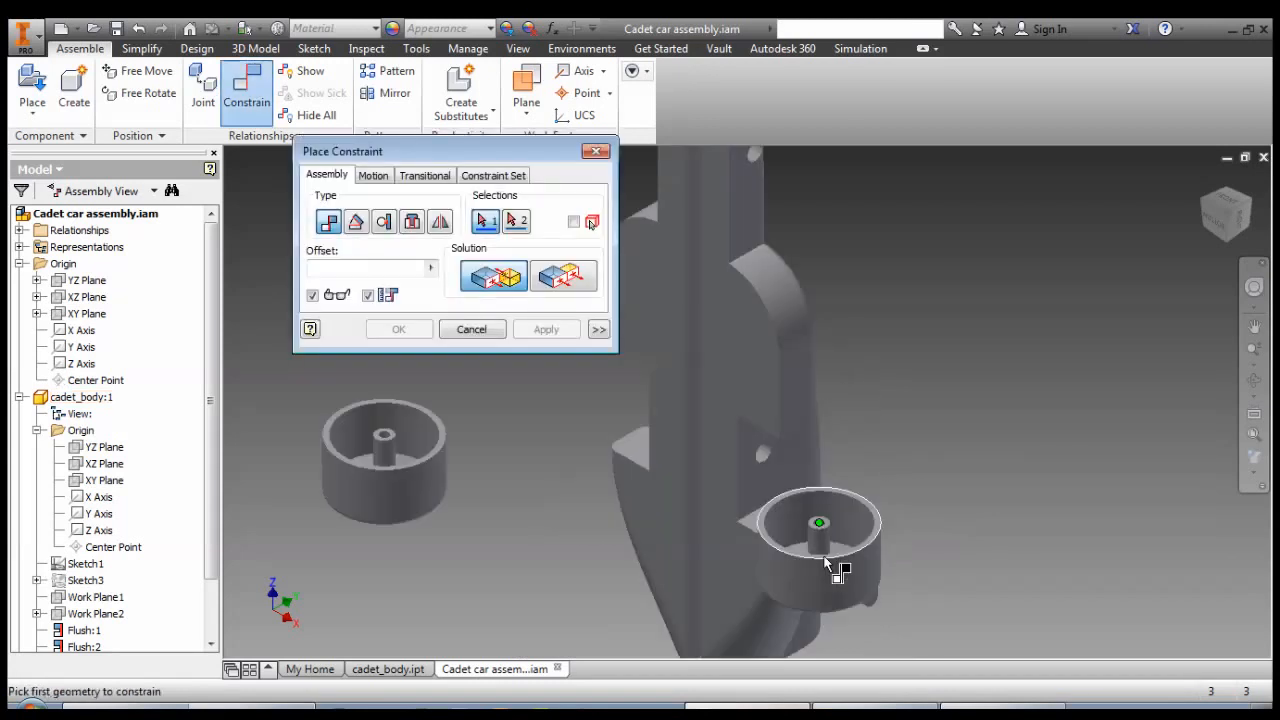
click(819, 523)
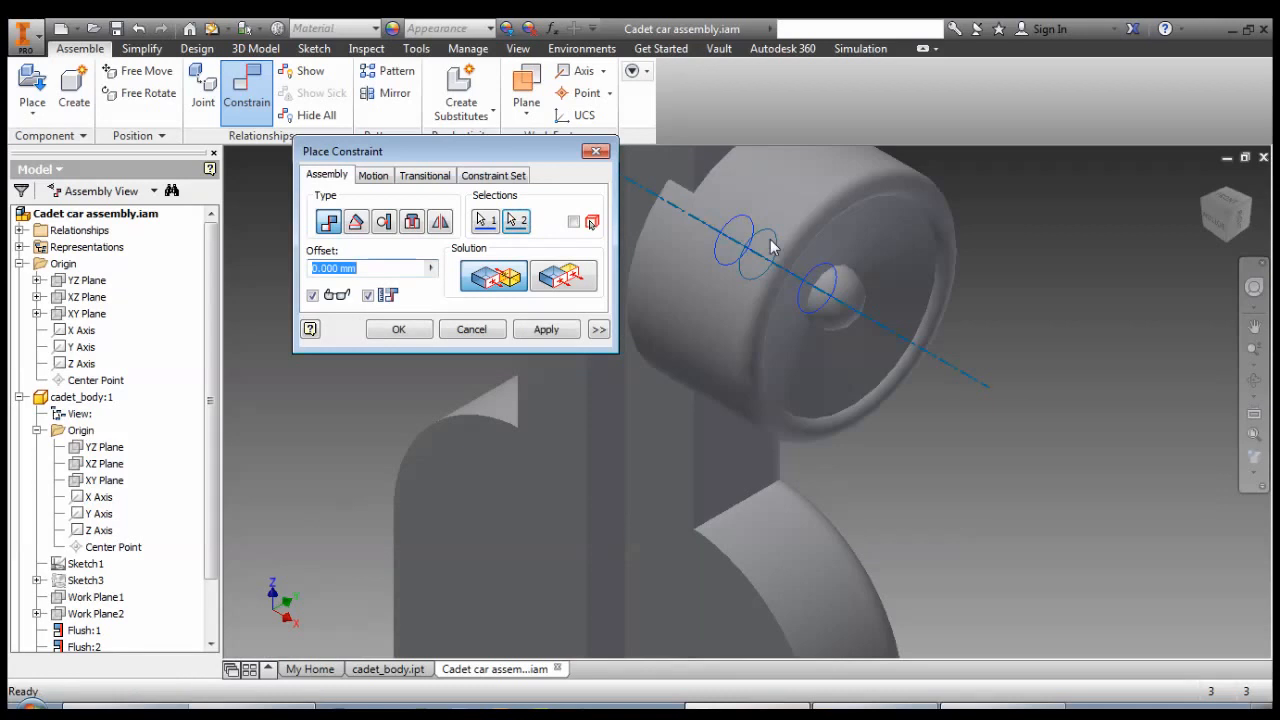
click(398, 329)
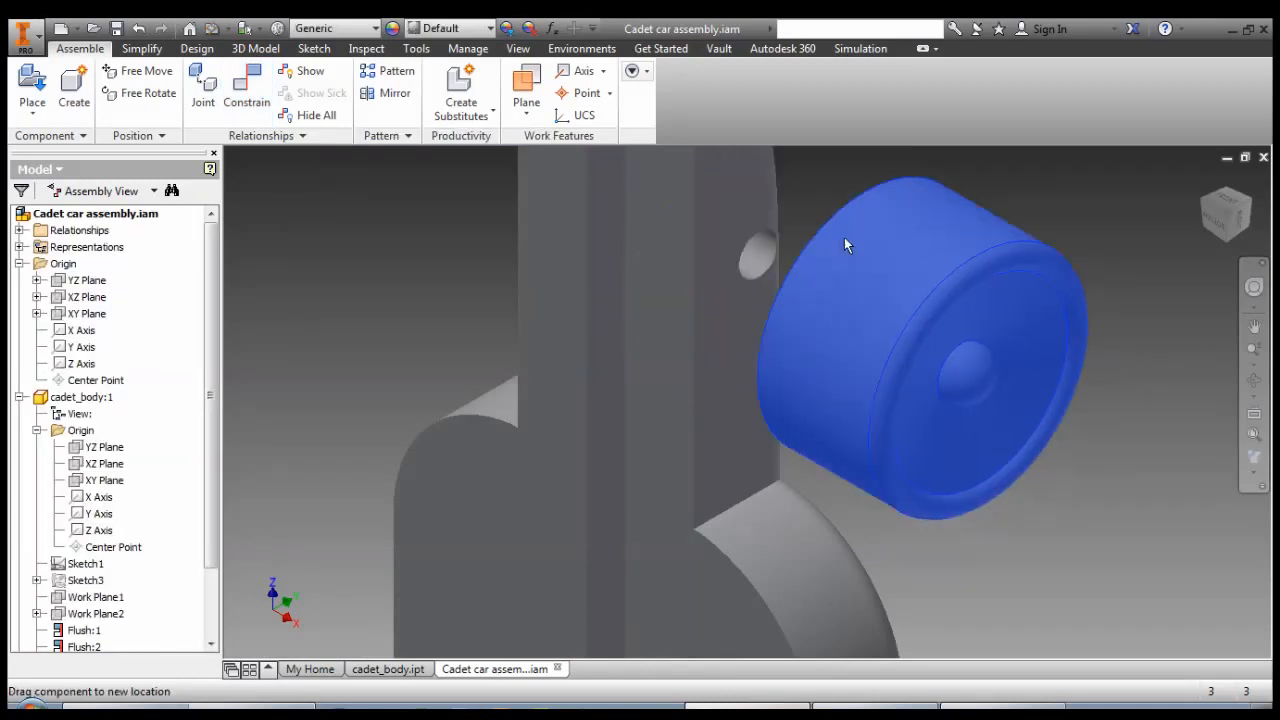
- Slide the constrained wide wheel outward along its axle, orbit, and select it
drag(845, 245, 967, 352)
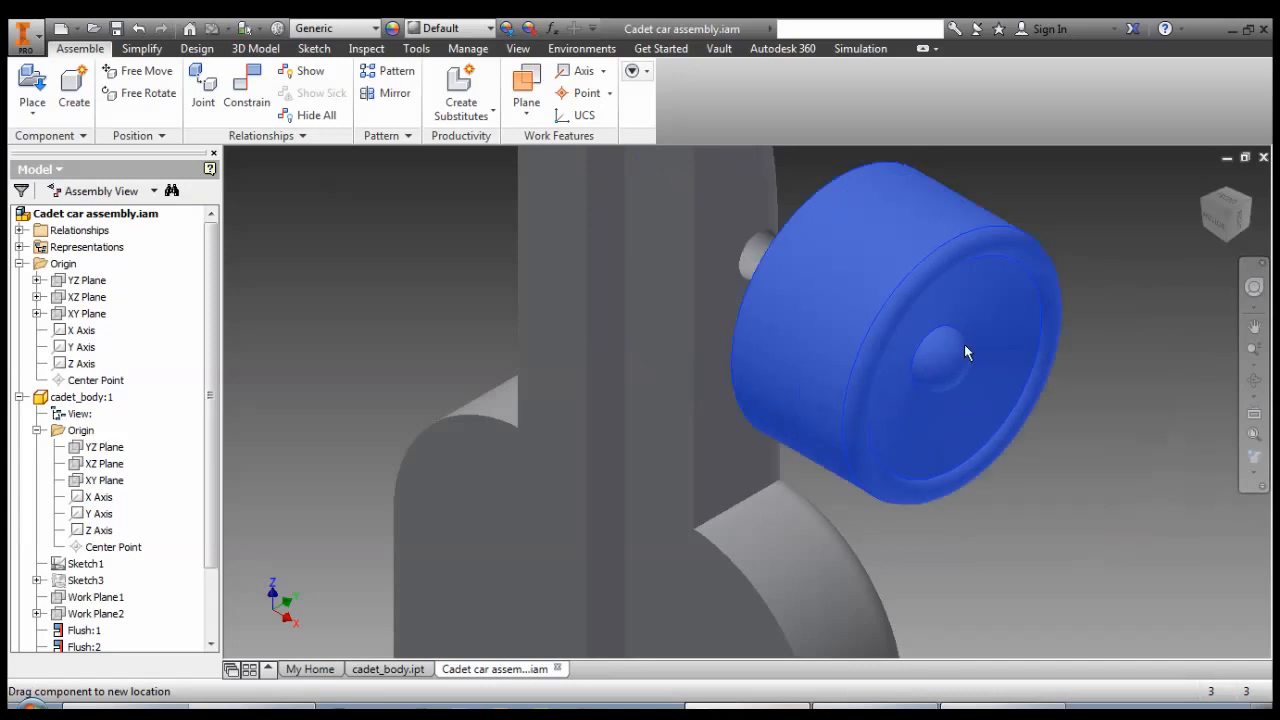
drag(965, 352, 997, 422)
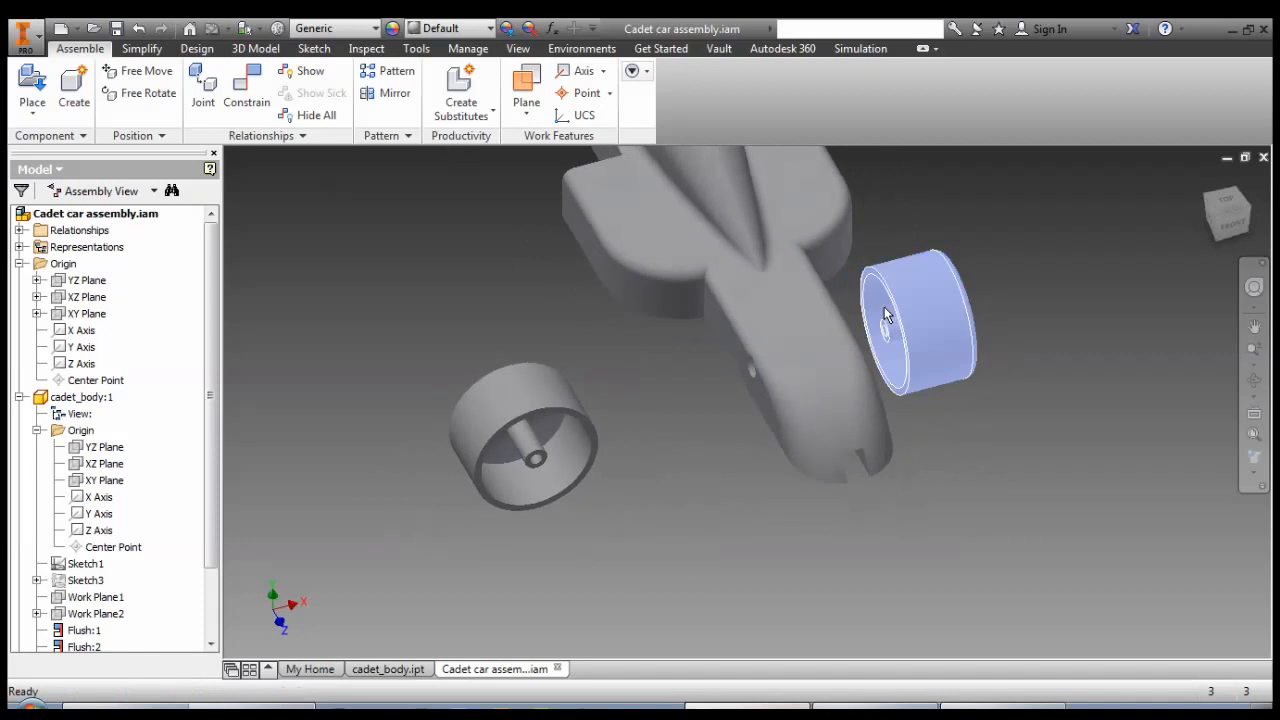
click(246, 90)
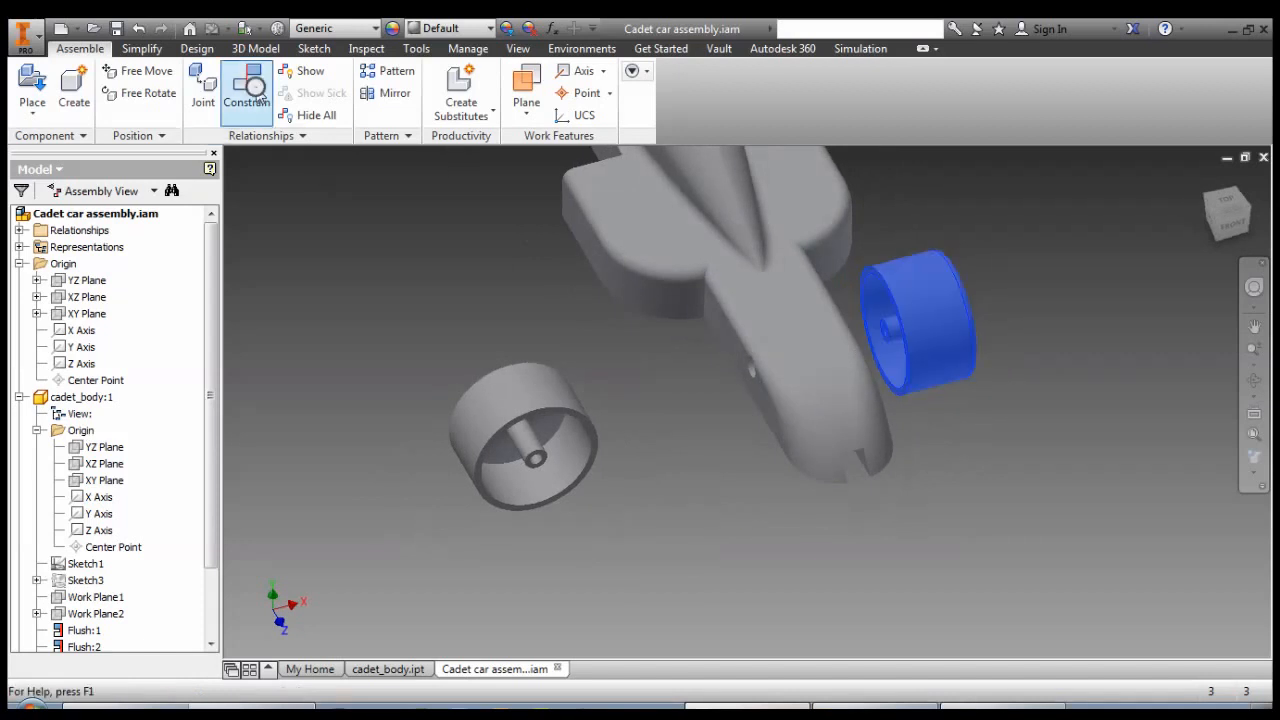
- Mate the wheel's inner rim face to the body side with a 1 mm offset
click(246, 90)
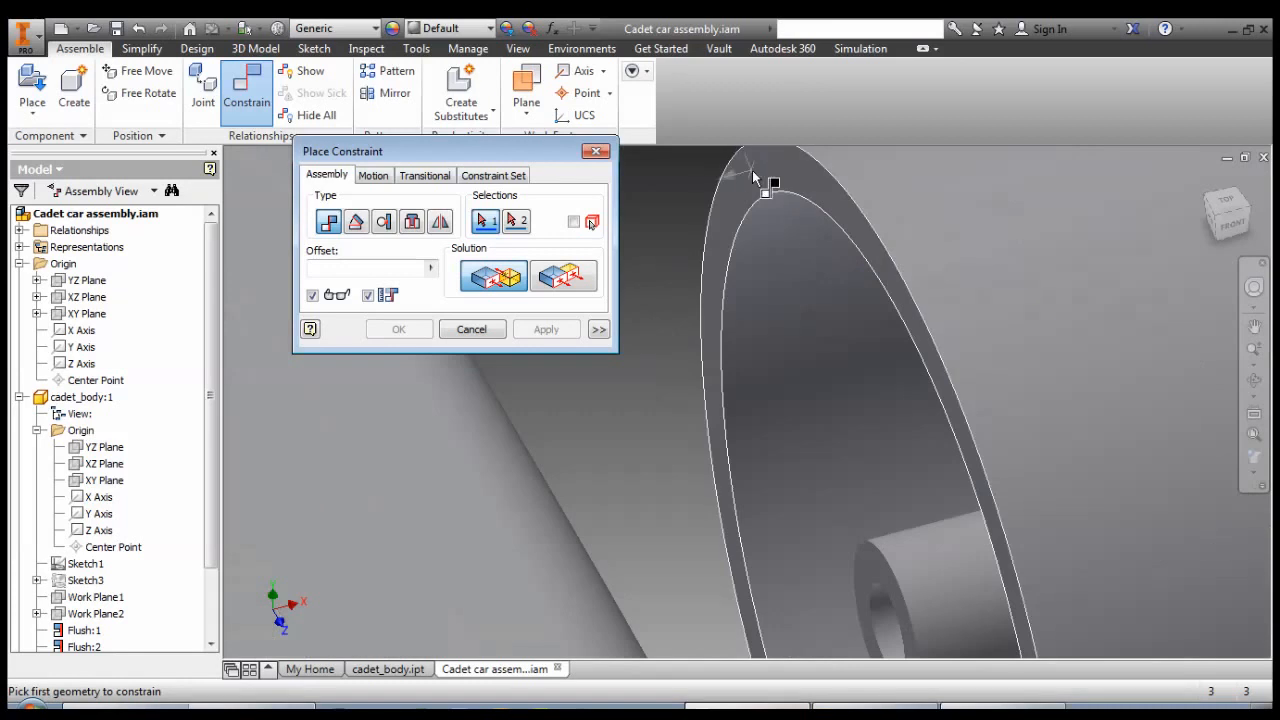
click(755, 180)
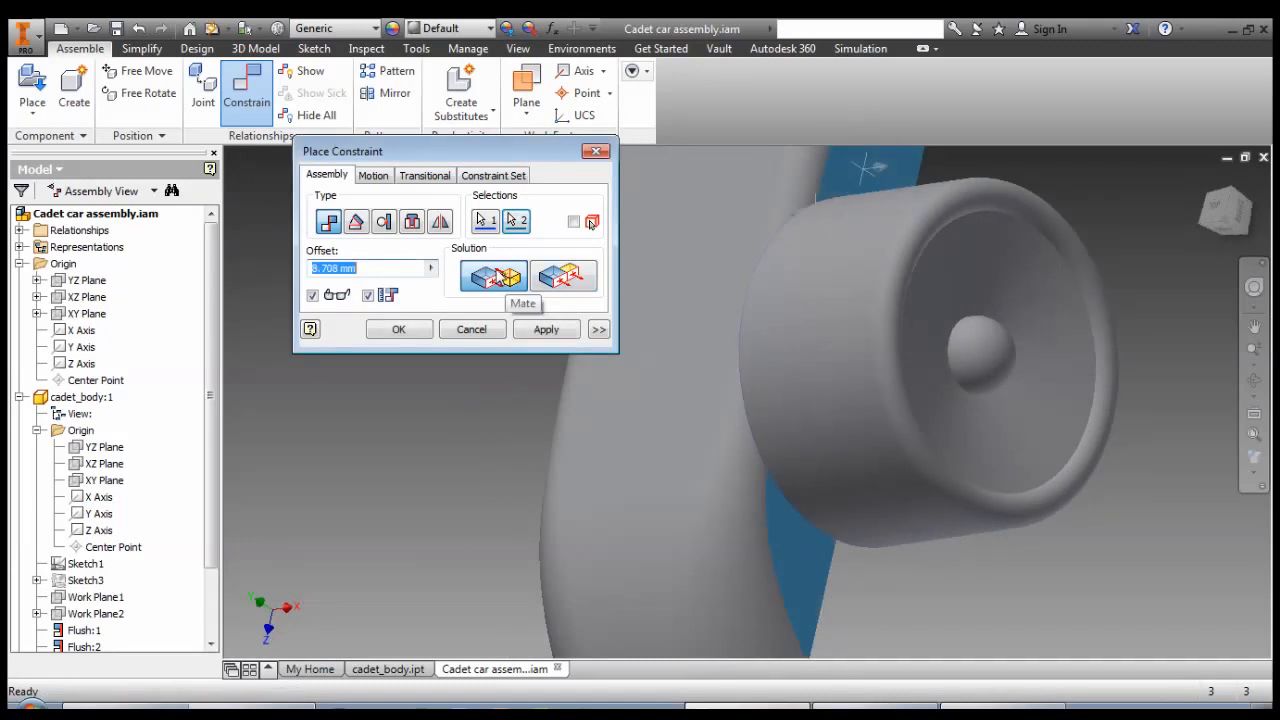
mouse_move(312, 278)
text(1)
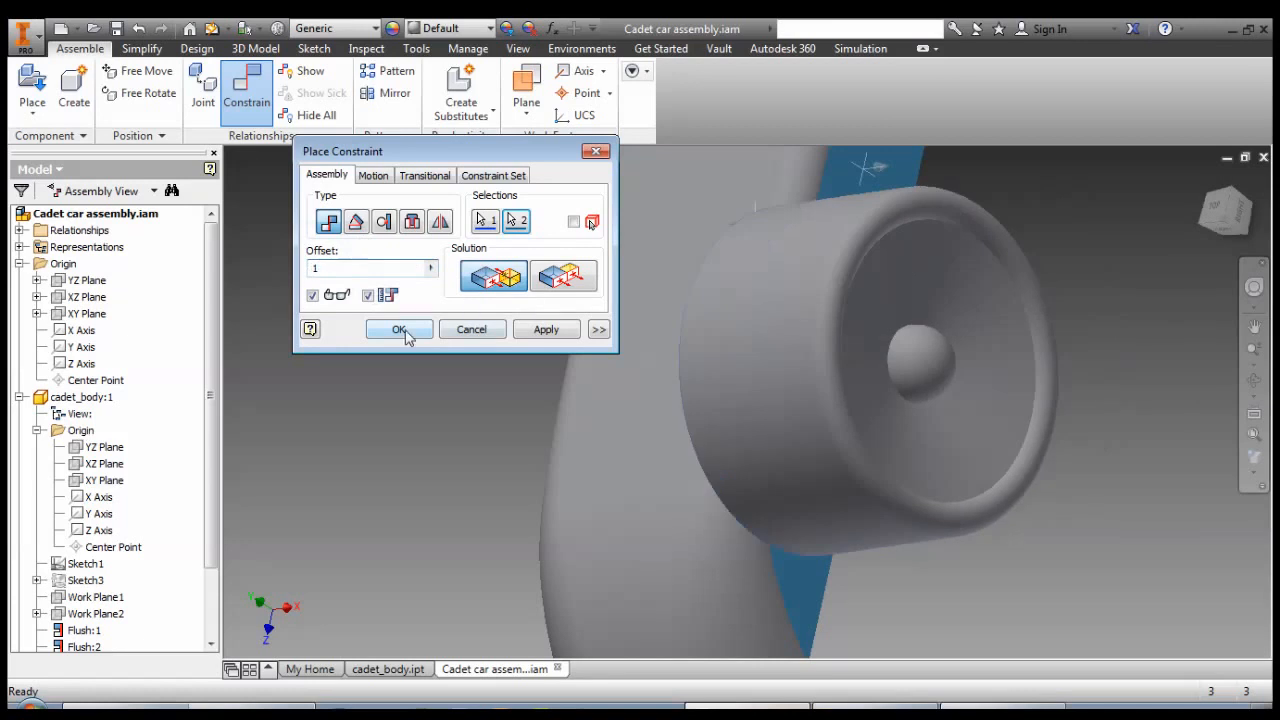
click(399, 329)
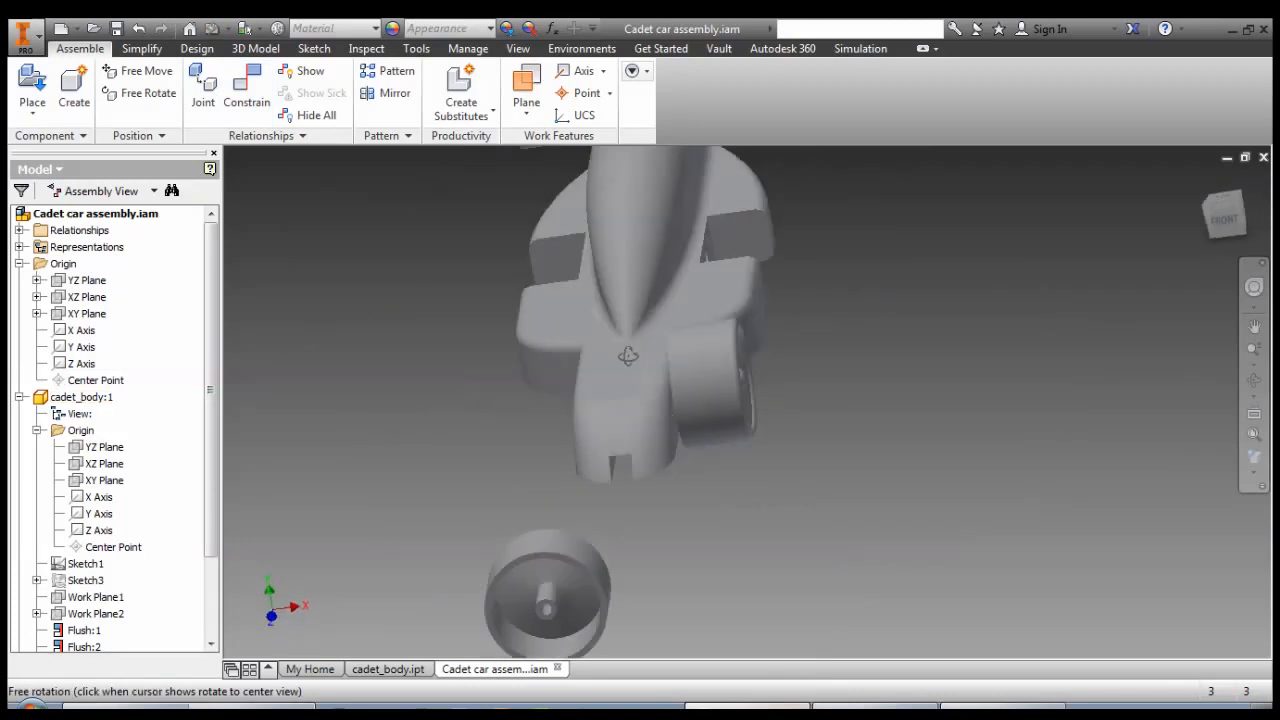
drag(628, 356, 690, 380)
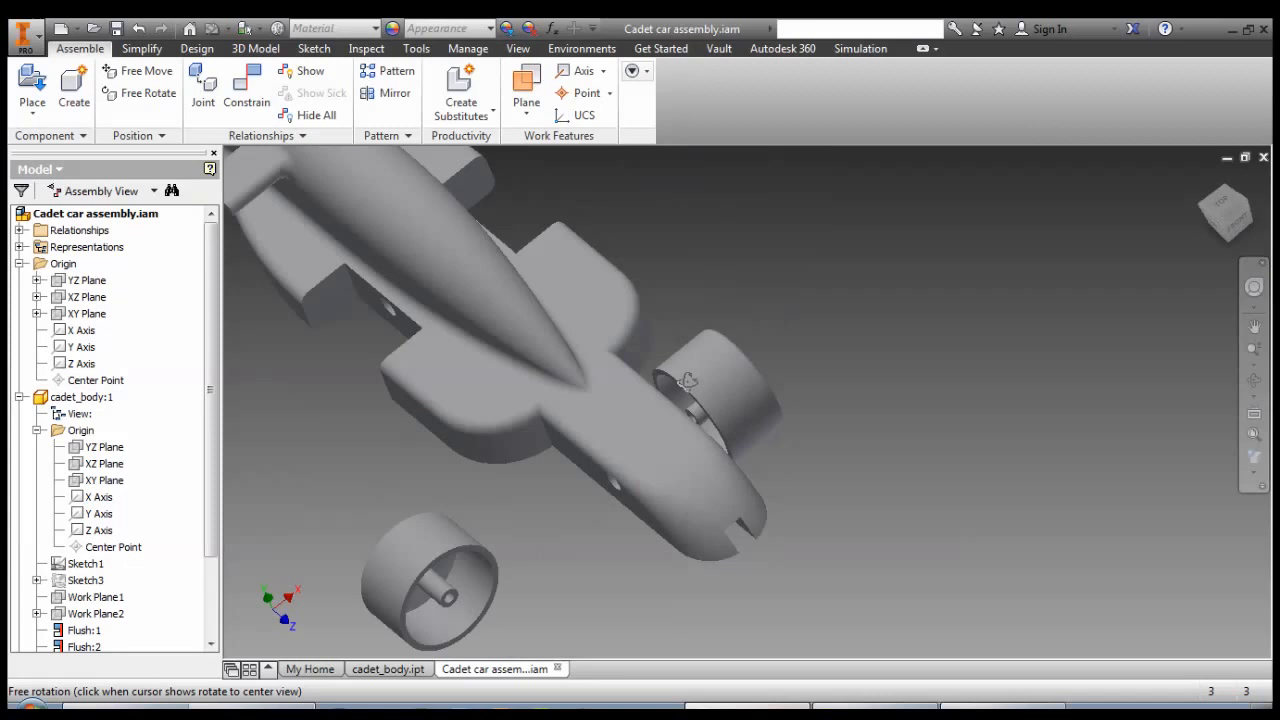